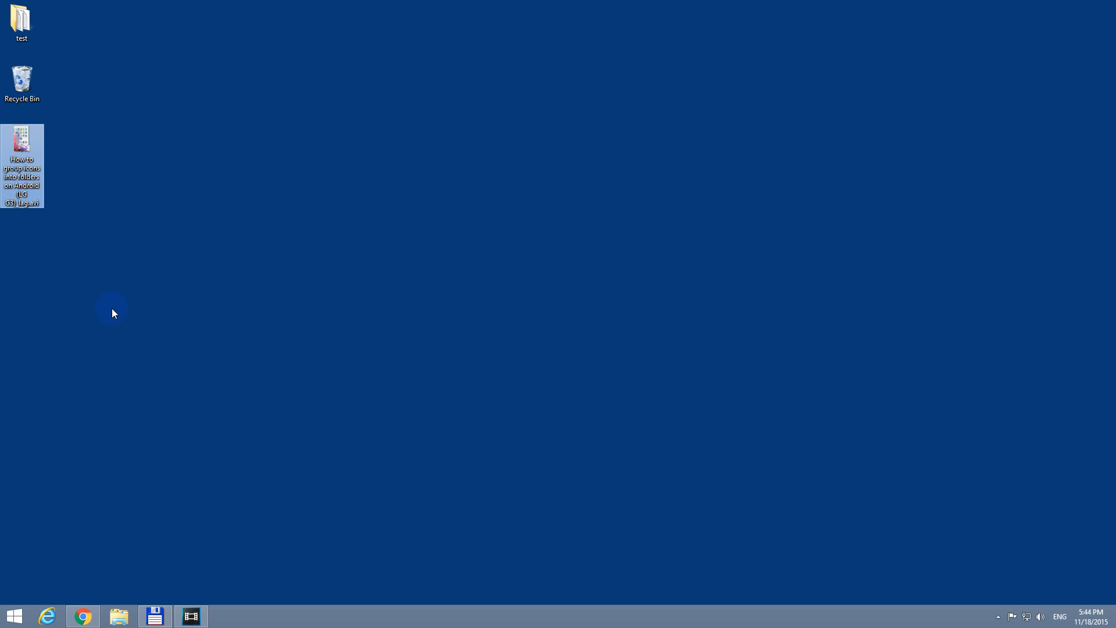
Preview the phone recording from the desktop, then drag it onto the Vegas timeline
{"action": "left_click", "coordinate": [23, 167]}
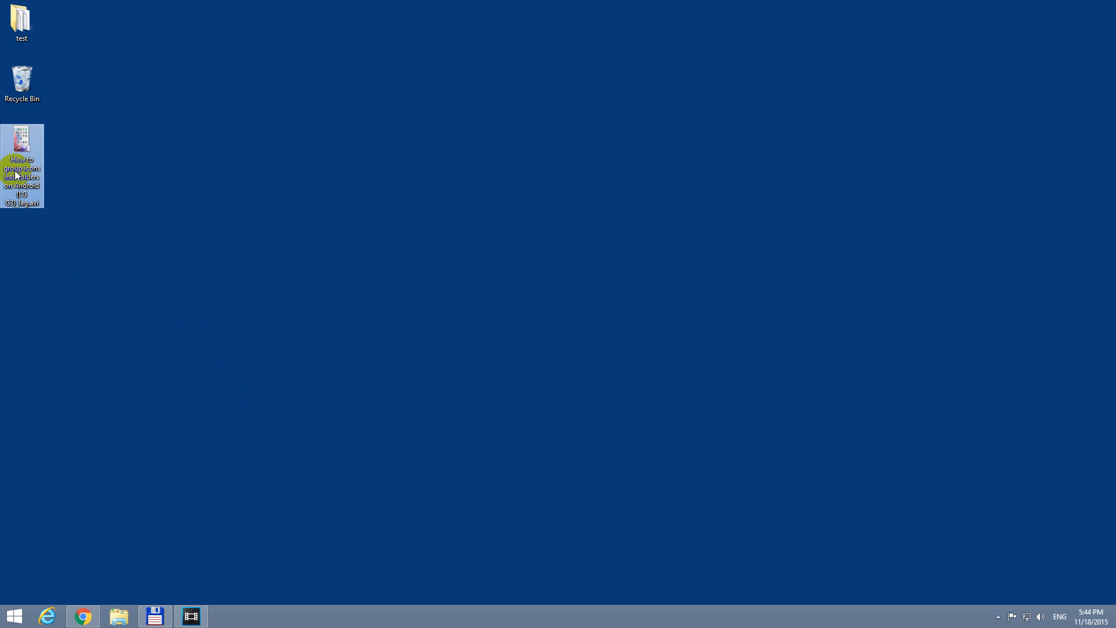
{"action": "double_click", "coordinate": [22, 166]}
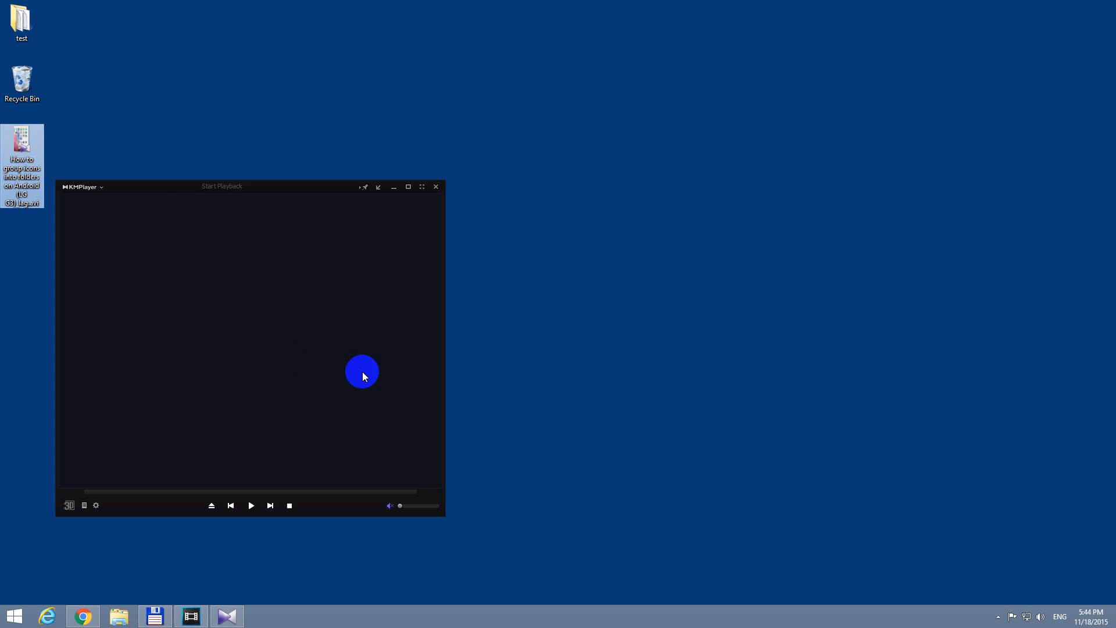
{"action": "left_click", "coordinate": [250, 506]}
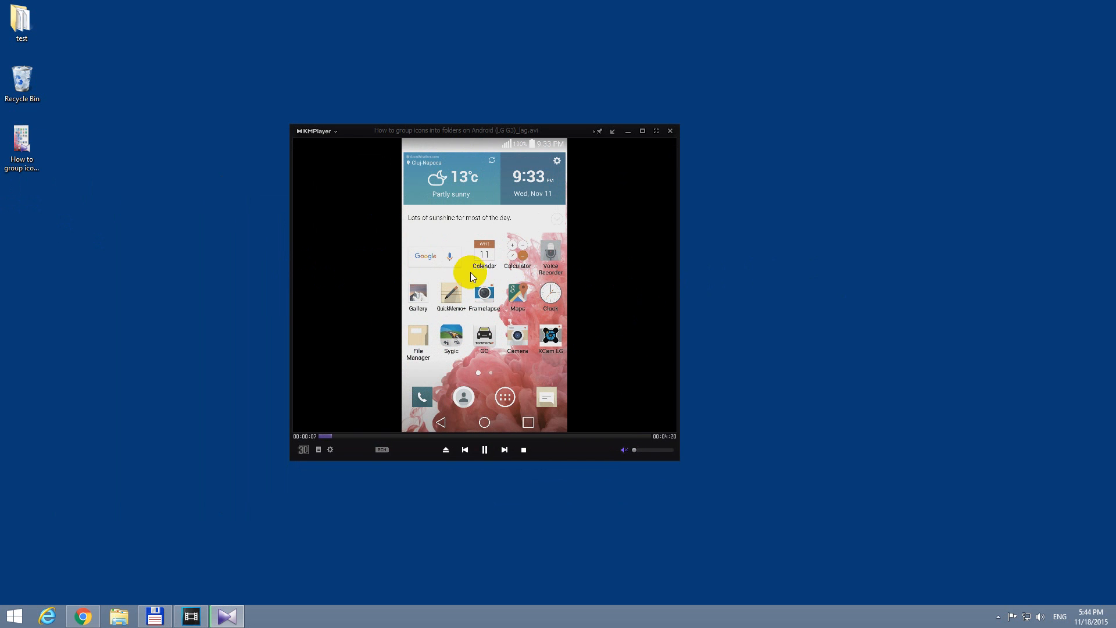
{"action": "mouse_move", "coordinate": [490, 168]}
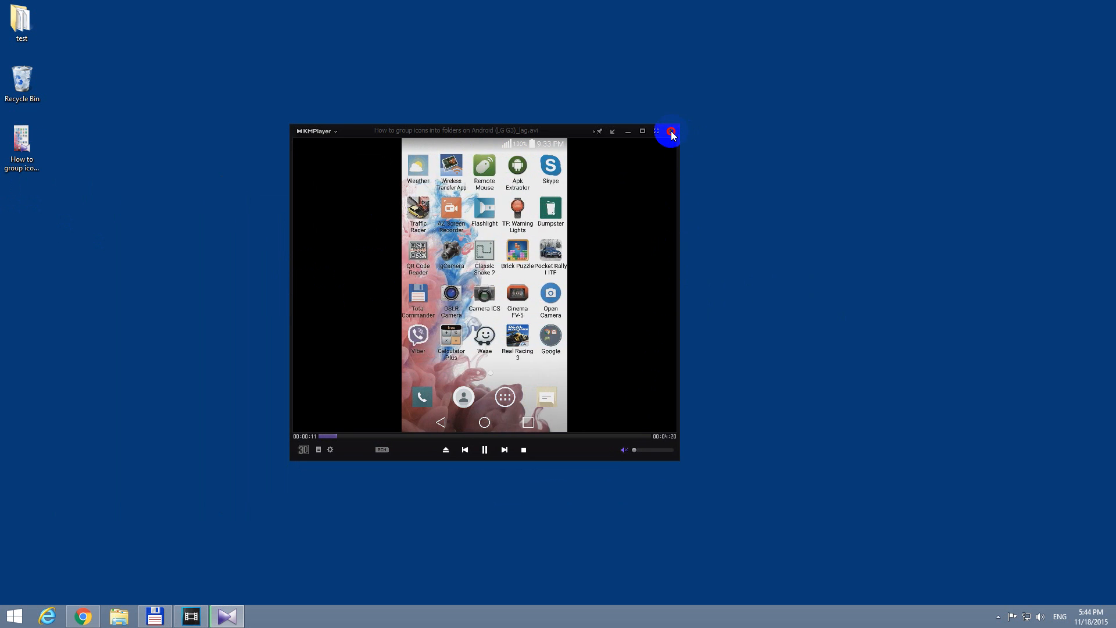
{"action": "left_click", "coordinate": [669, 131]}
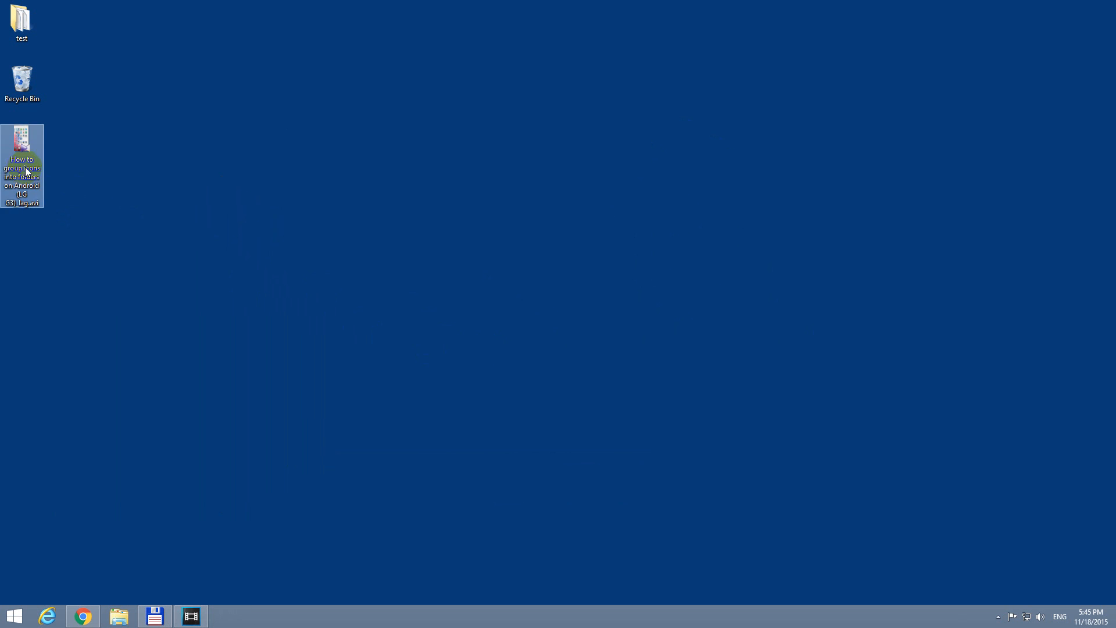
{"action": "left_click_drag", "start_coordinate": [22, 142], "coordinate": [212, 459]}
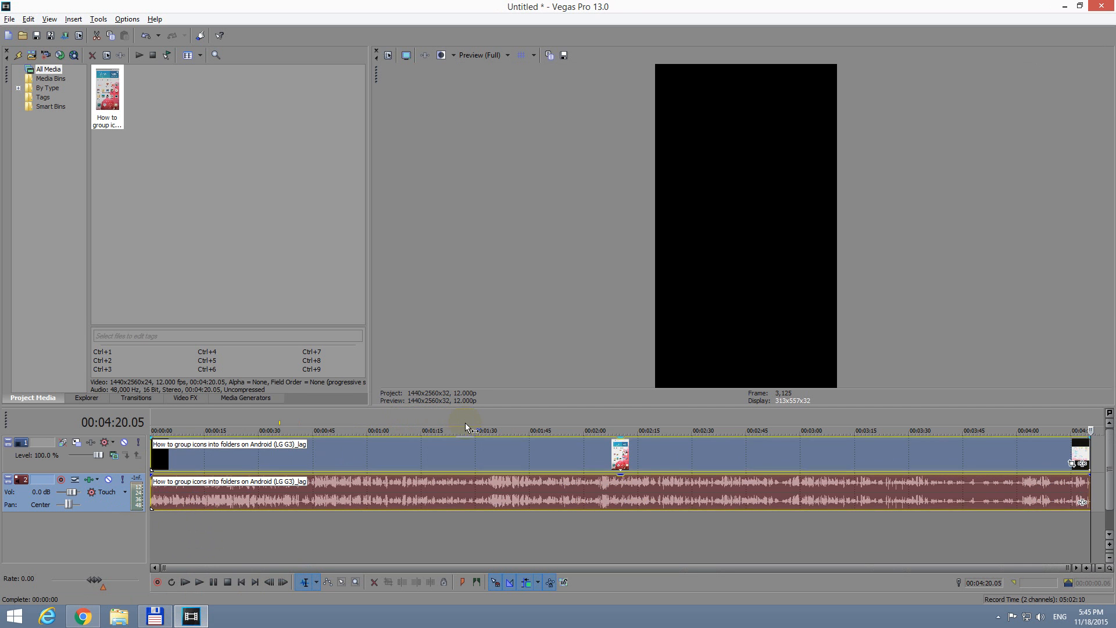
{"action": "mouse_move", "coordinate": [601, 14]}
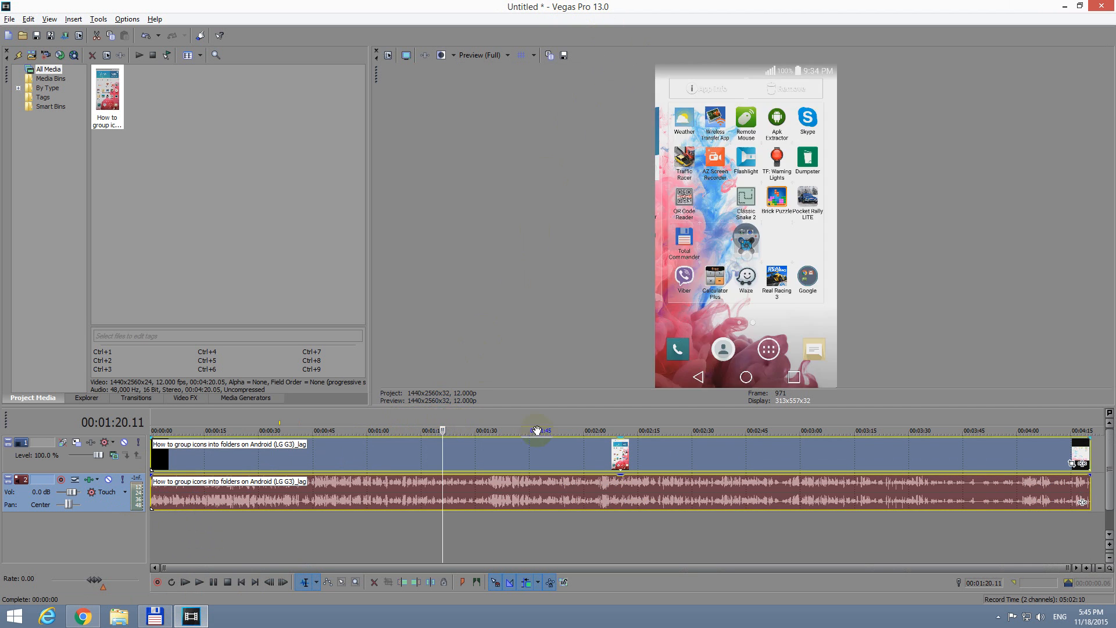
{"action": "mouse_move", "coordinate": [530, 385]}
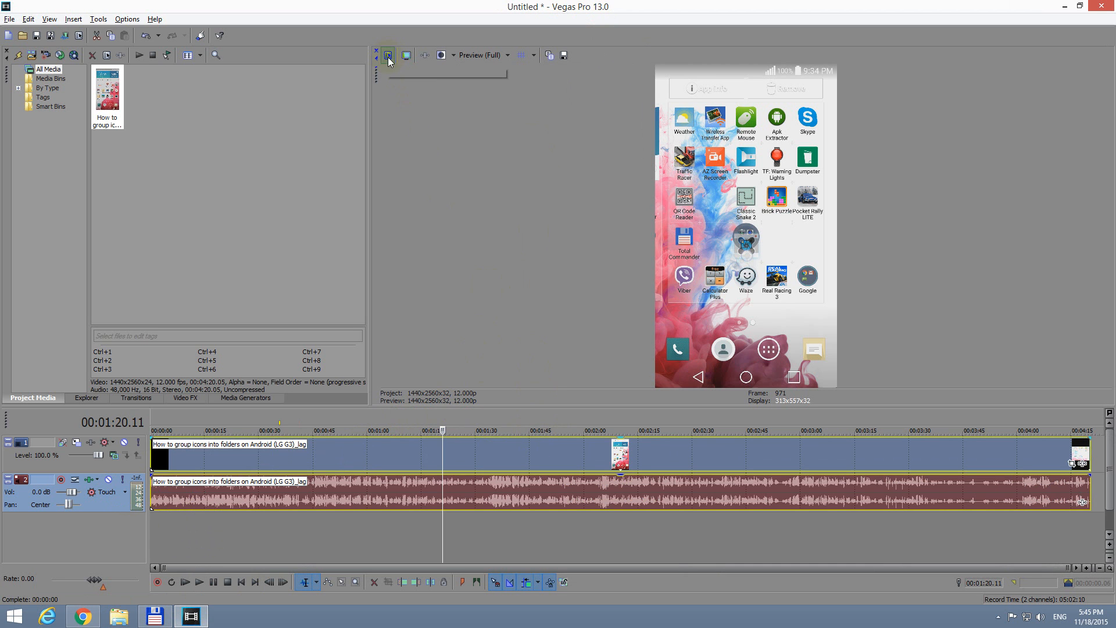
{"action": "mouse_move", "coordinate": [388, 55]}
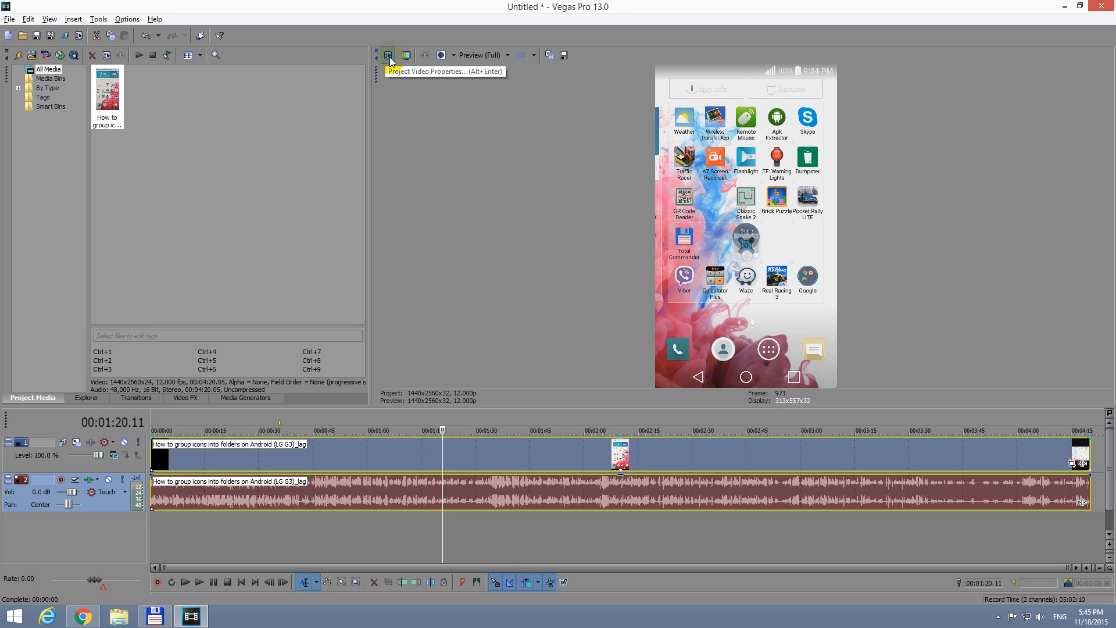
Set the project video properties to width 1920 and height 1080 and confirm
{"action": "left_click", "coordinate": [388, 55]}
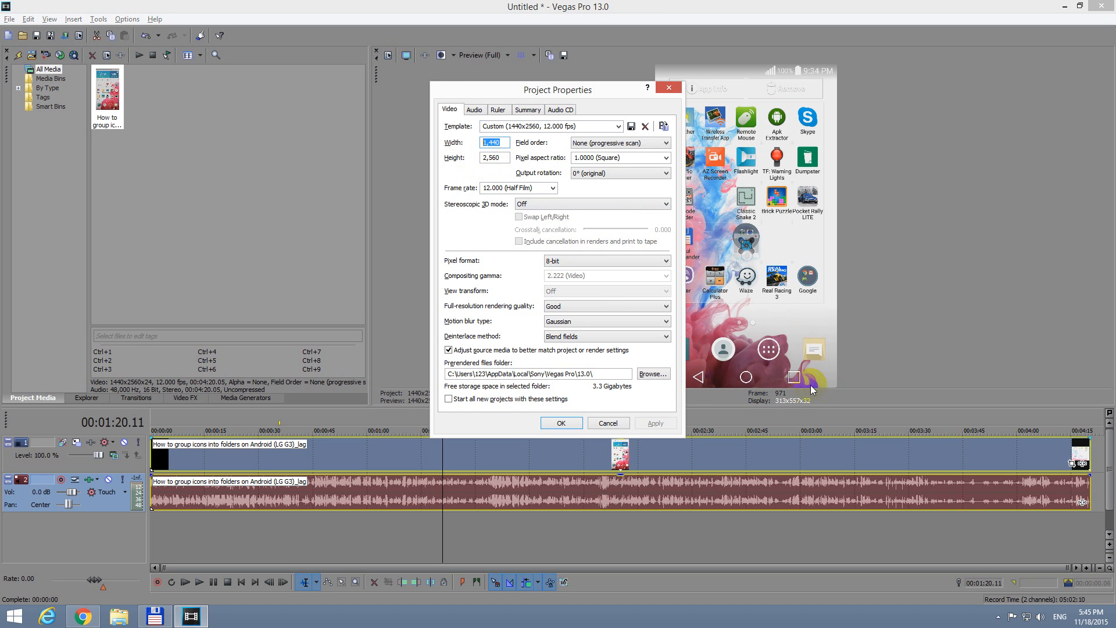
{"action": "mouse_move", "coordinate": [855, 258]}
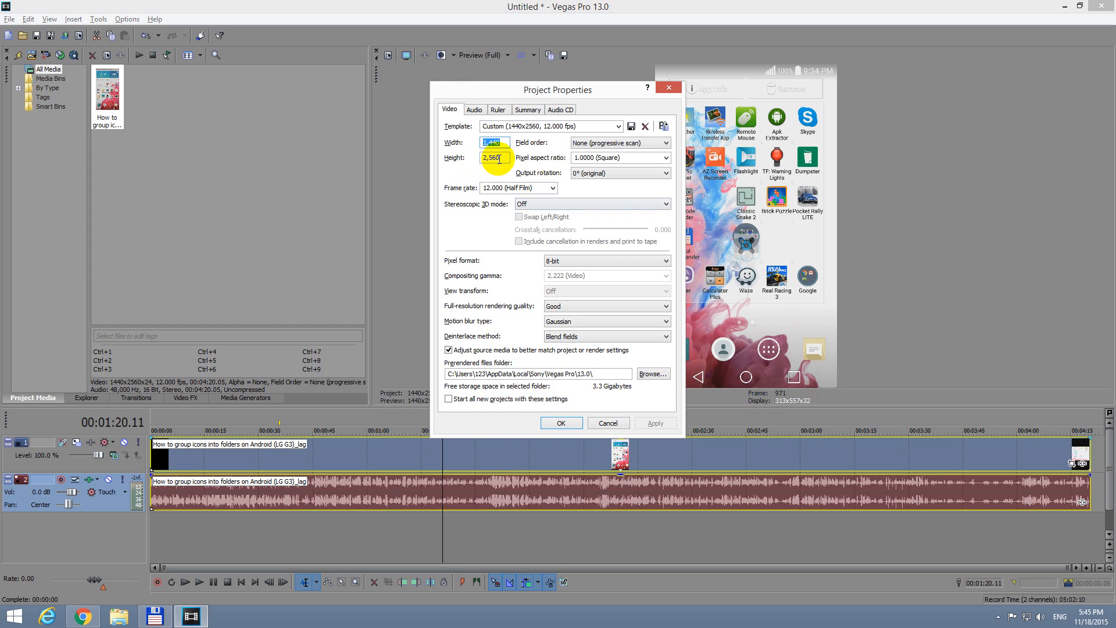
{"action": "left_click", "coordinate": [493, 157]}
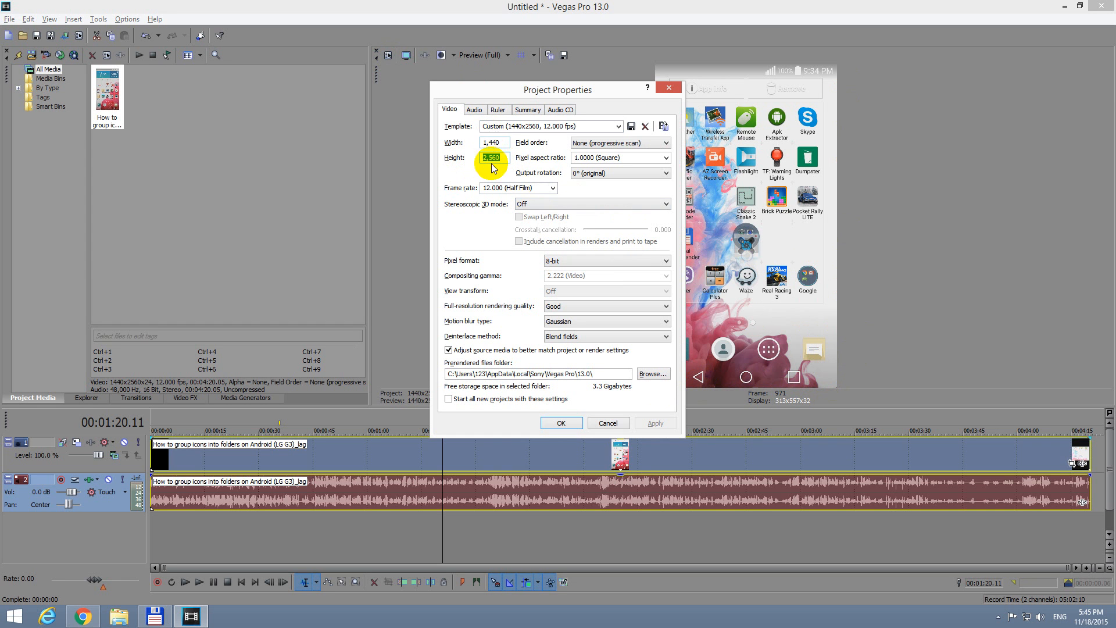
{"action": "left_click", "coordinate": [493, 142]}
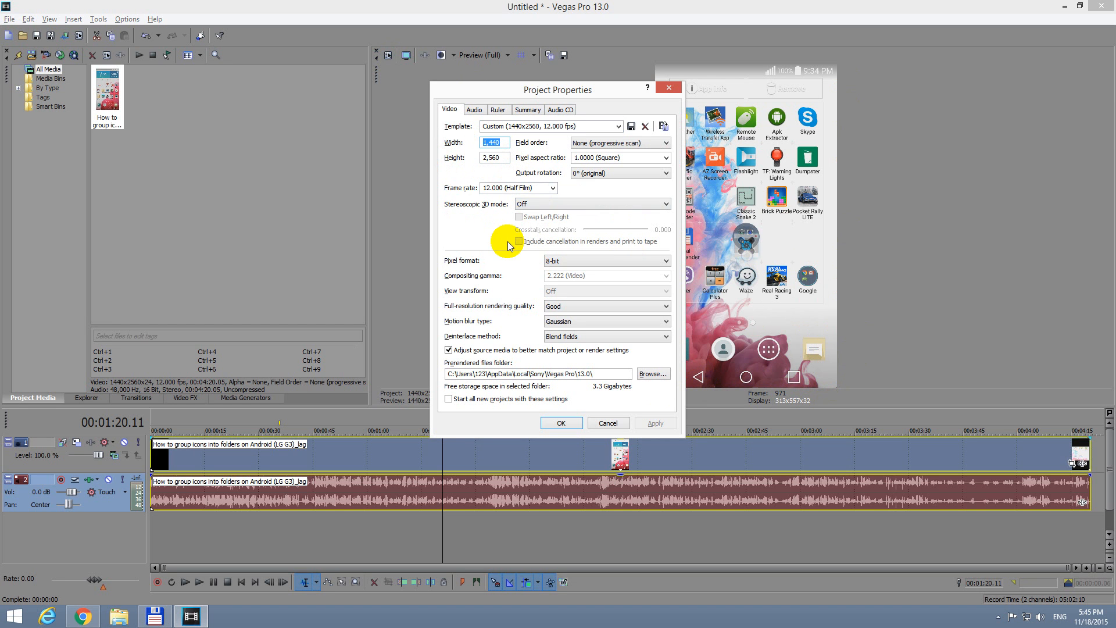
{"action": "type", "text": "1920"}
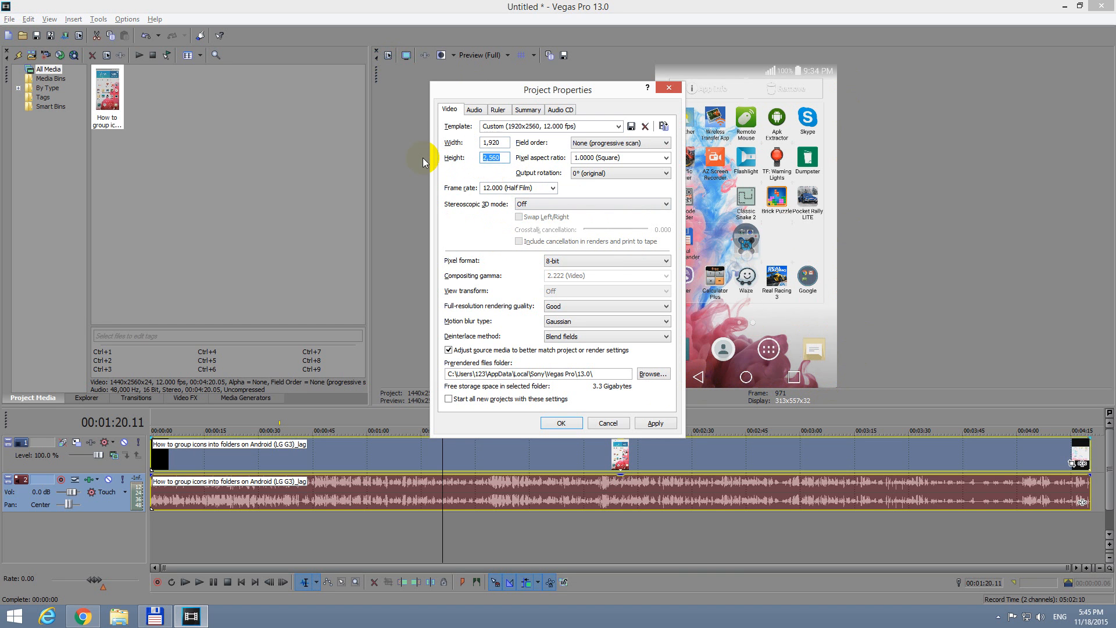
{"action": "type", "text": "1080"}
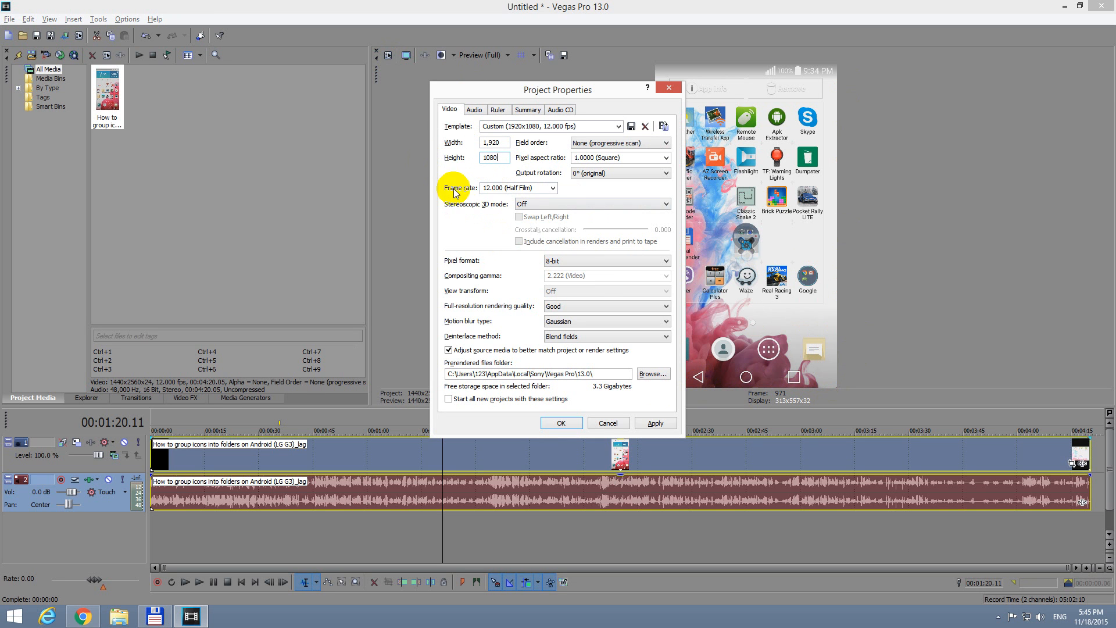
{"action": "mouse_move", "coordinate": [709, 394]}
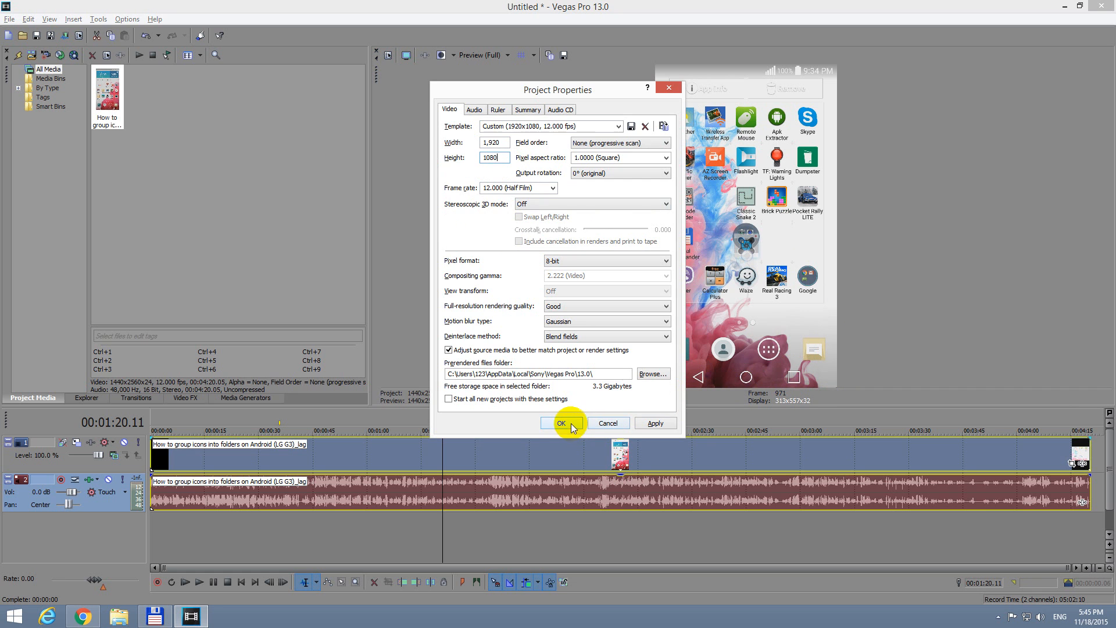
{"action": "left_click", "coordinate": [562, 423]}
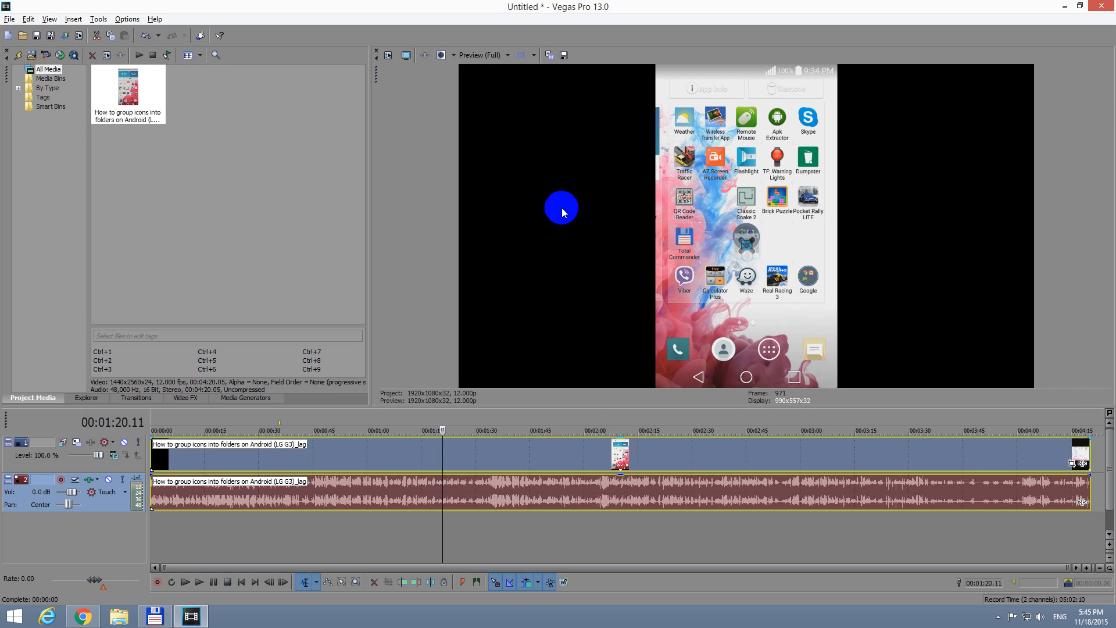
{"action": "mouse_move", "coordinate": [931, 259]}
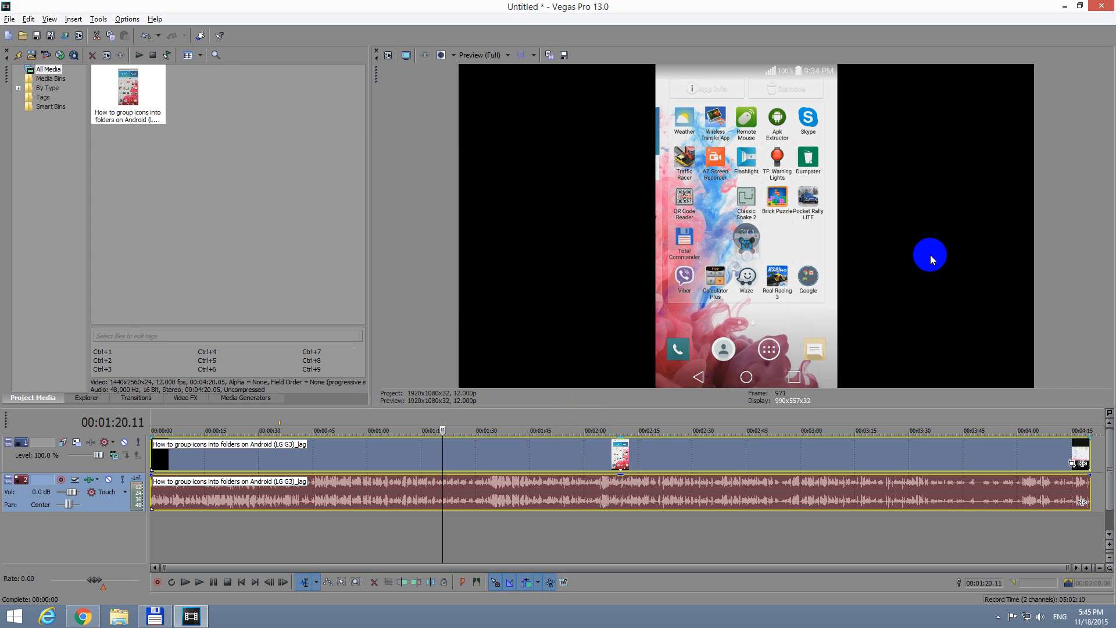
{"action": "mouse_move", "coordinate": [1020, 71]}
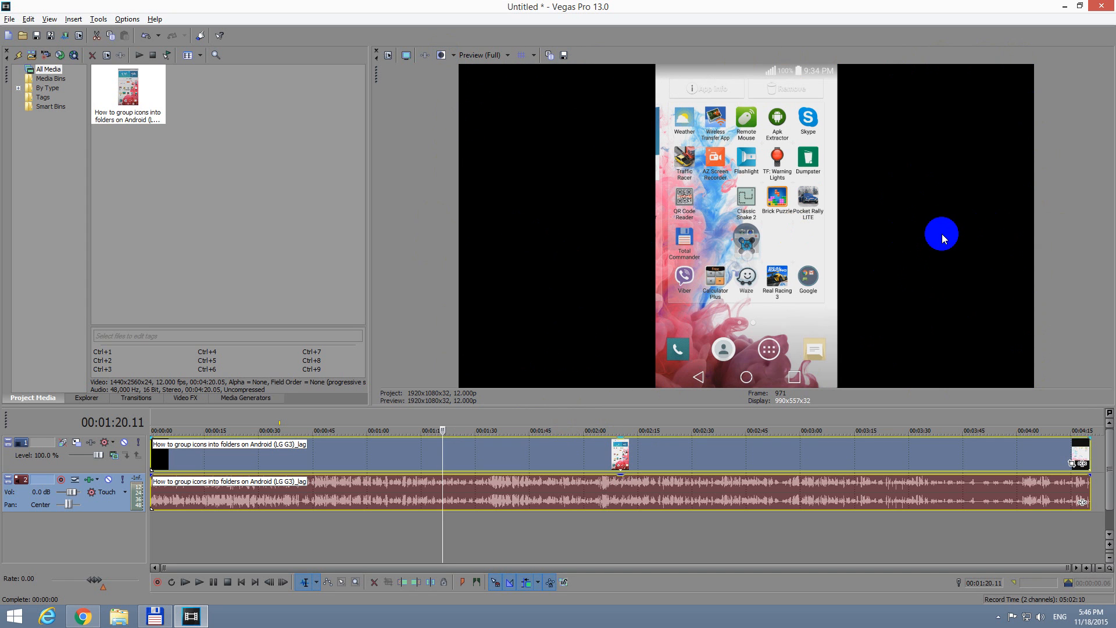
{"action": "mouse_move", "coordinate": [894, 259]}
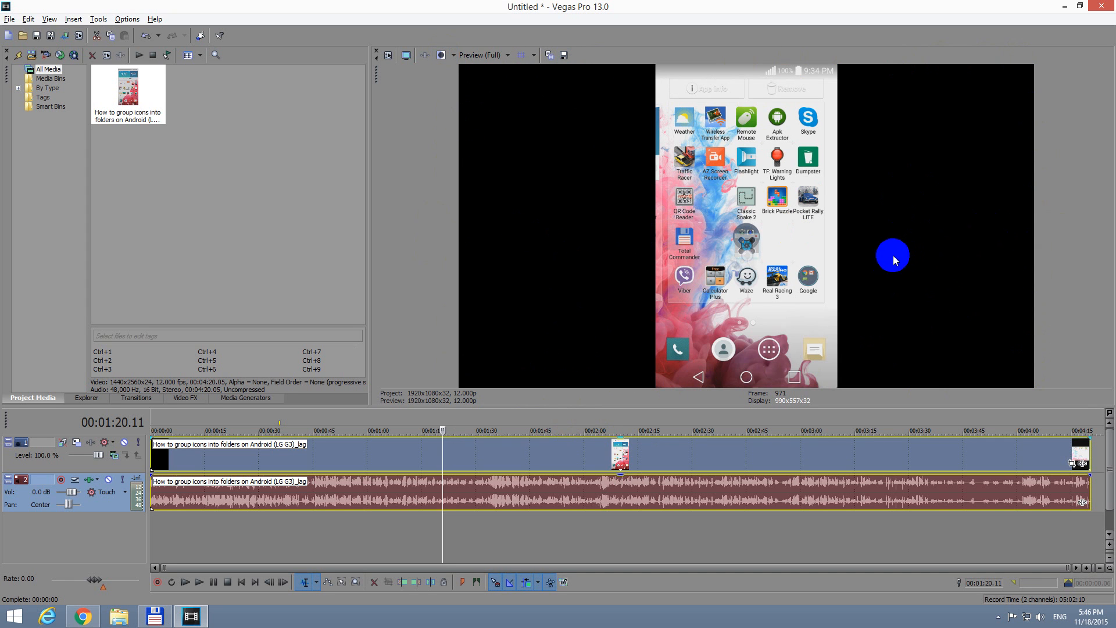
{"action": "mouse_move", "coordinate": [528, 283]}
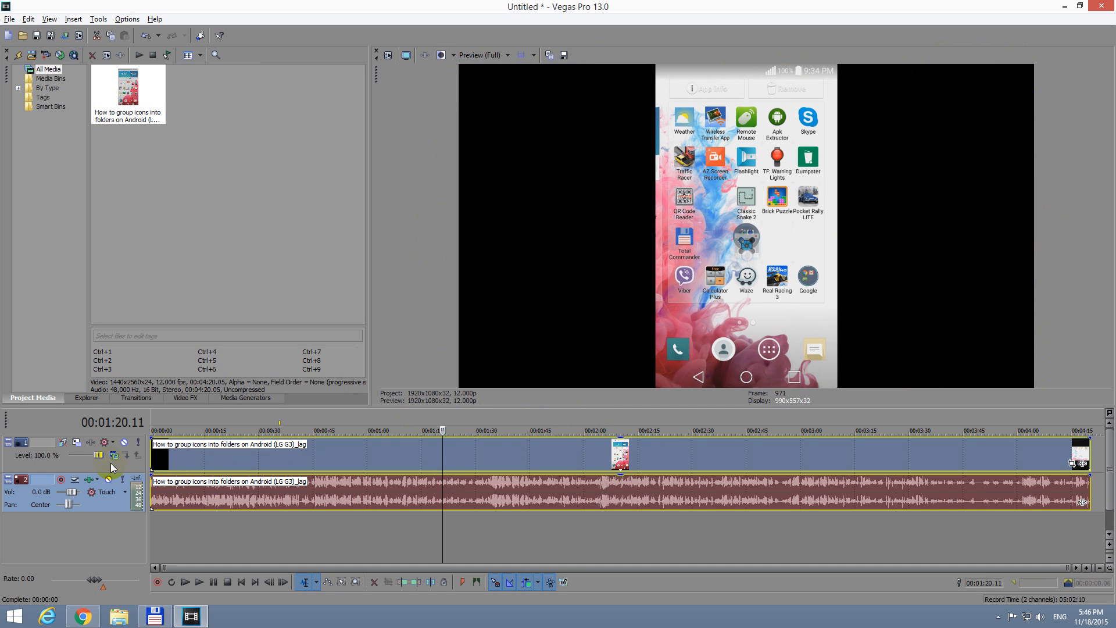
{"action": "mouse_move", "coordinate": [80, 461]}
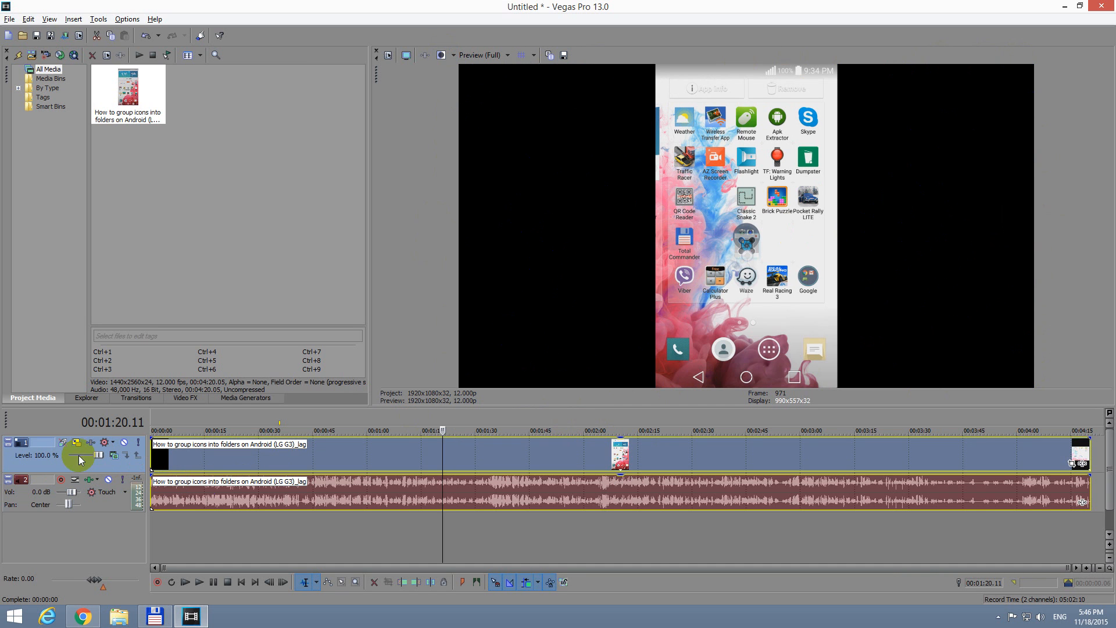
{"action": "mouse_move", "coordinate": [84, 458]}
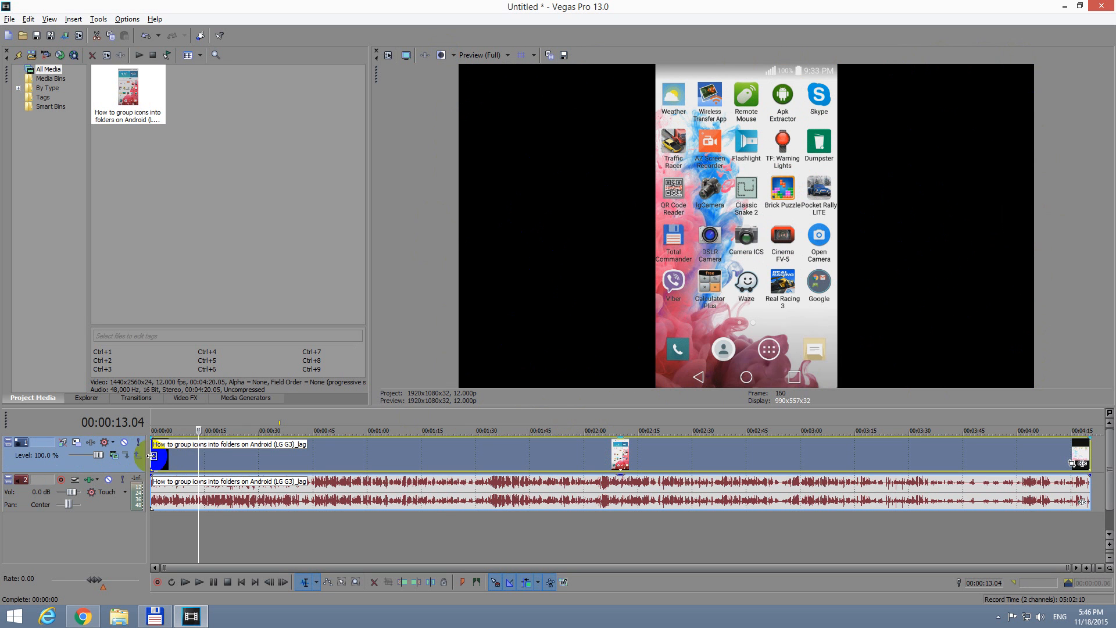
Duplicate the video track from its header menu, giving two stacked copies of the clip
{"action": "right_click", "coordinate": [43, 446]}
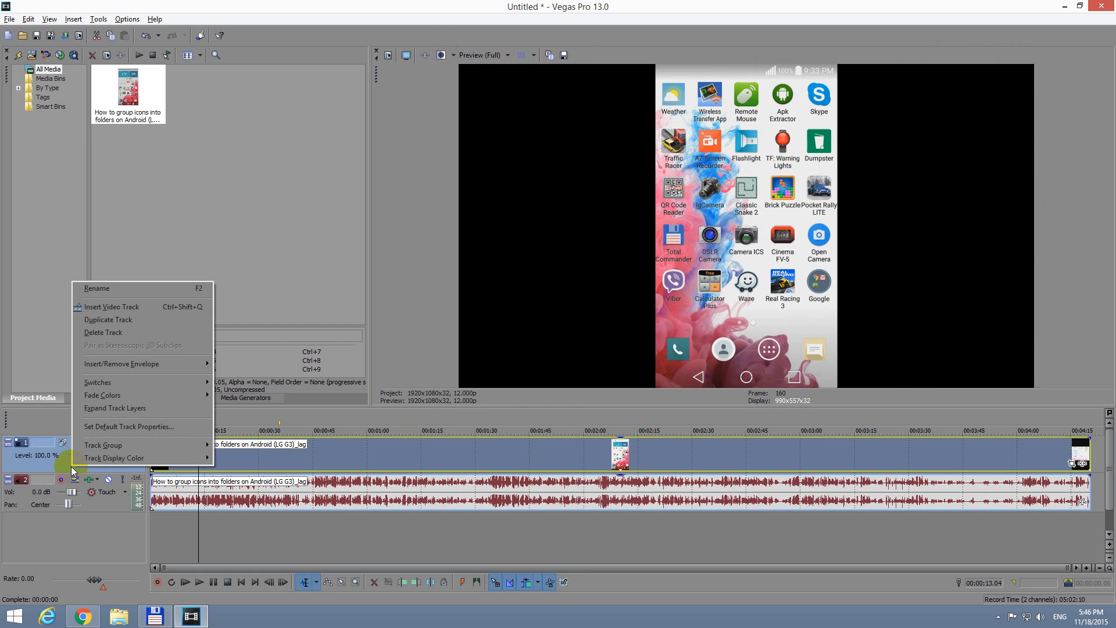
{"action": "mouse_move", "coordinate": [83, 464]}
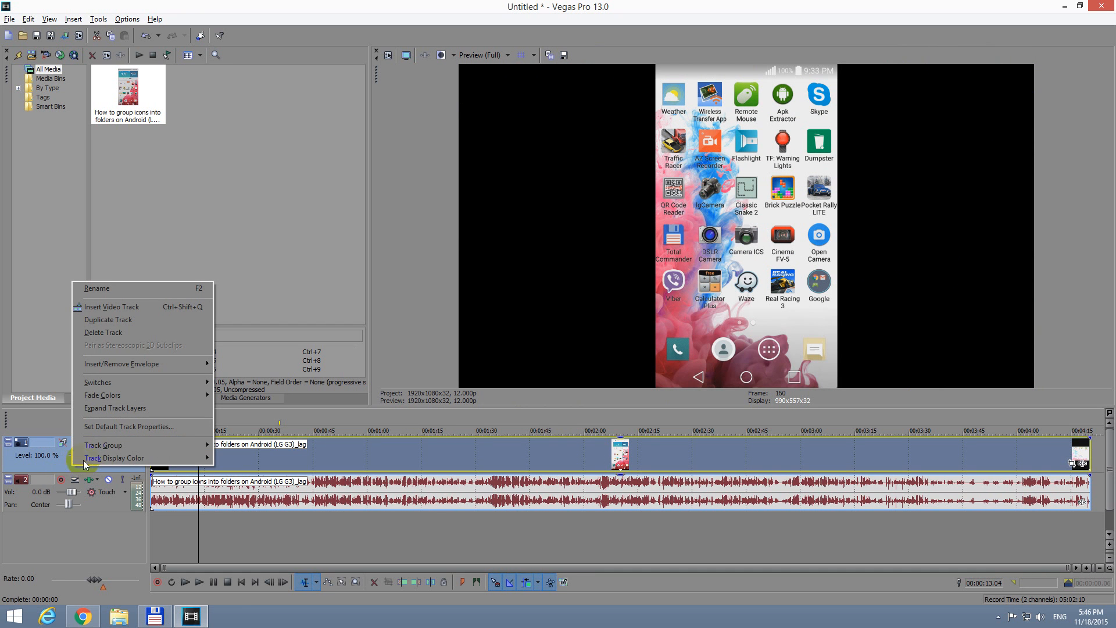
{"action": "mouse_move", "coordinate": [109, 318]}
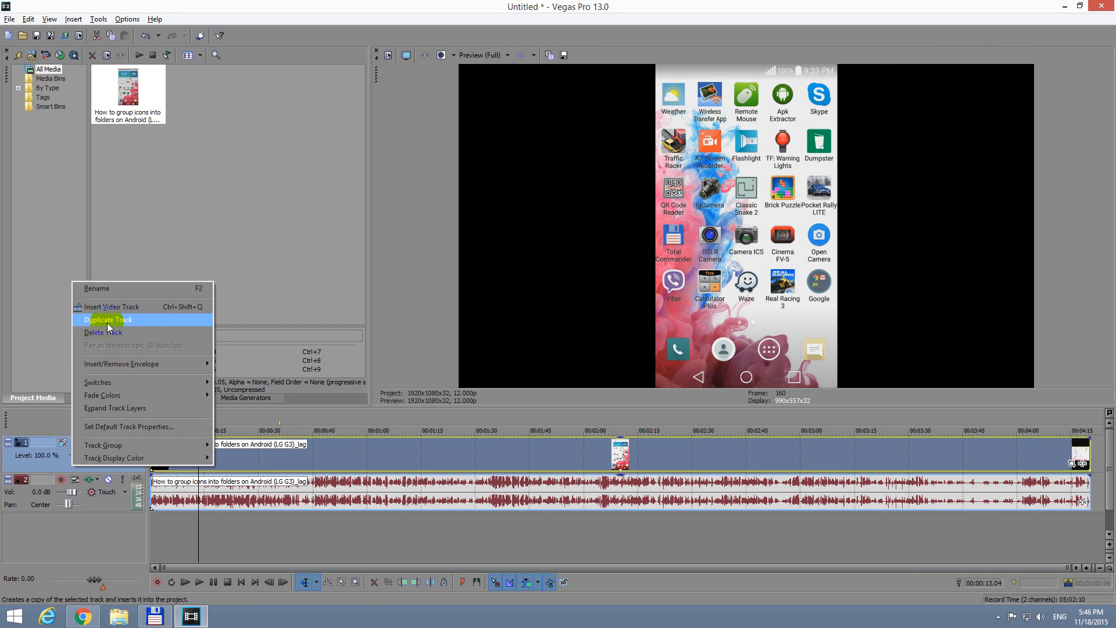
{"action": "left_click", "coordinate": [109, 318]}
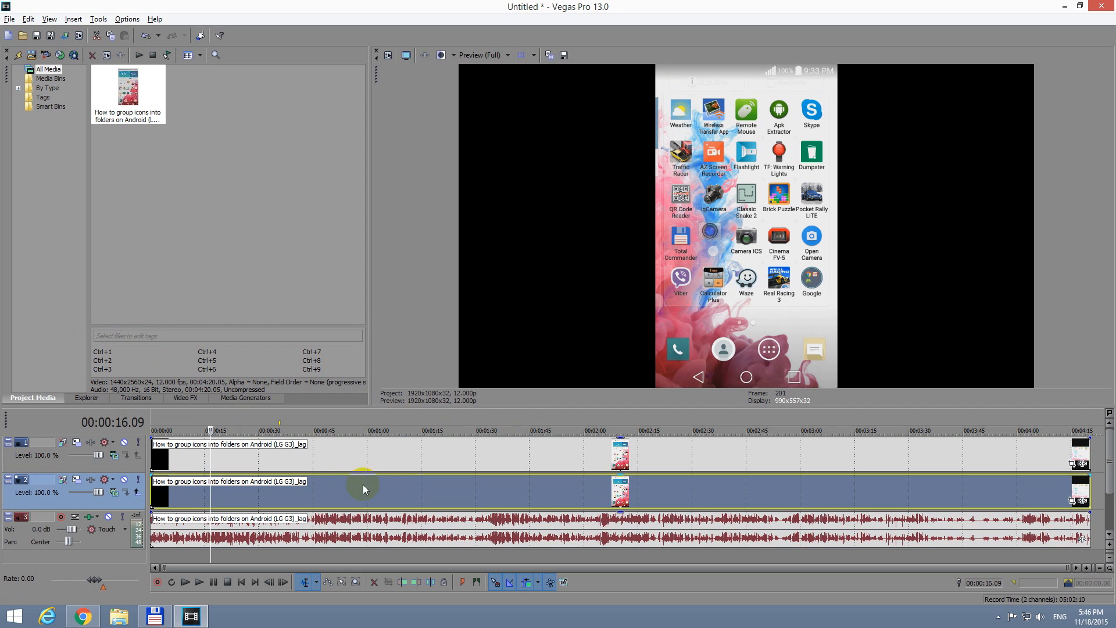
{"action": "mouse_move", "coordinate": [1052, 298]}
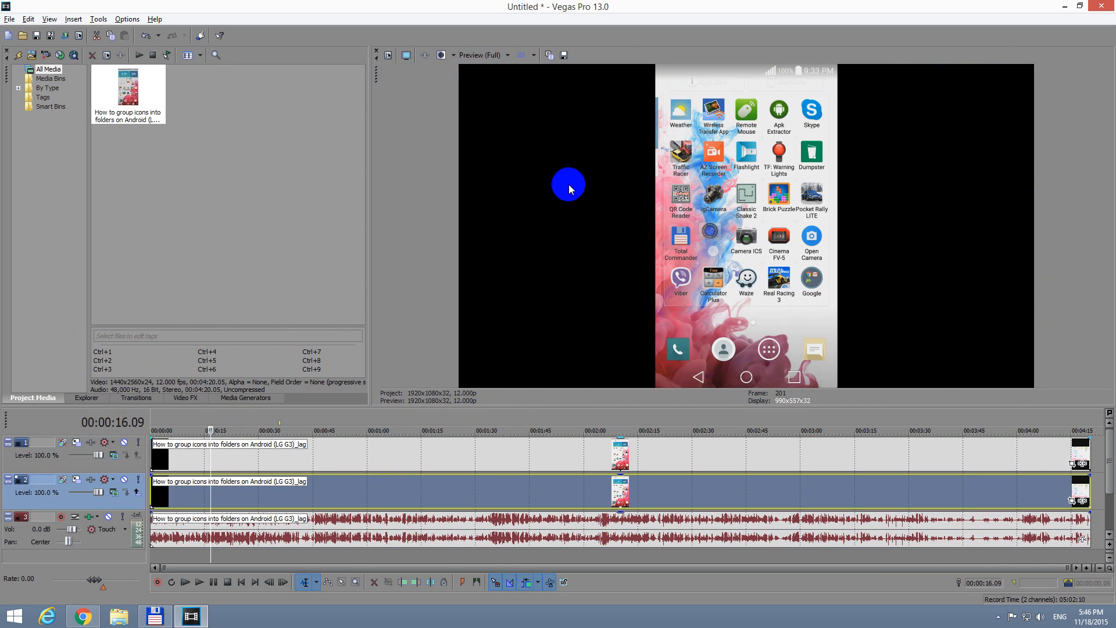
{"action": "mouse_move", "coordinate": [1042, 496]}
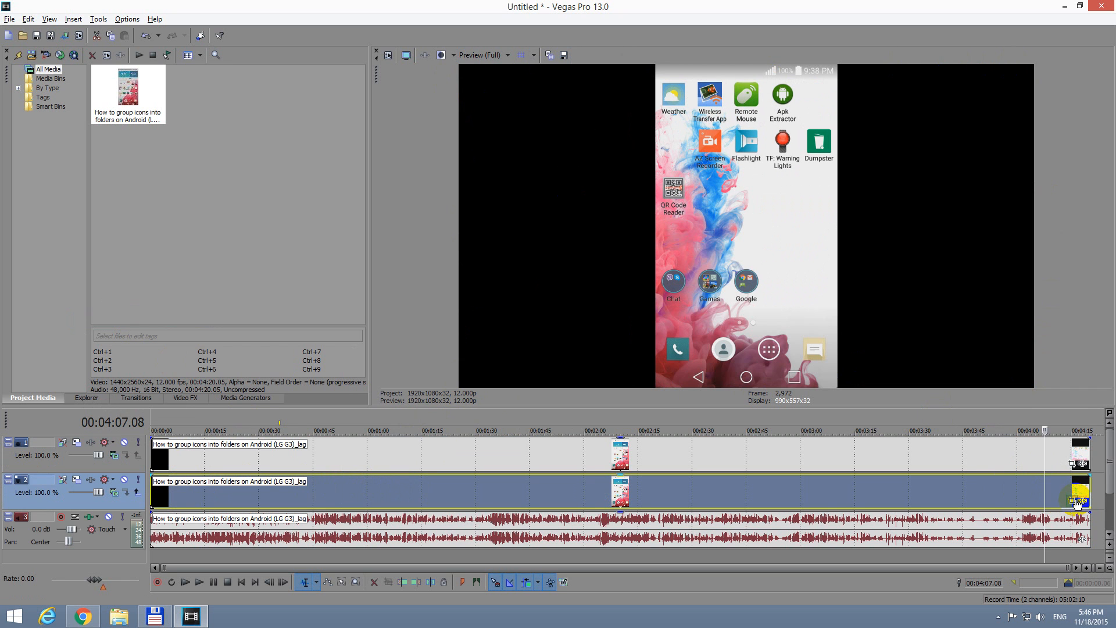
{"action": "mouse_move", "coordinate": [1074, 500]}
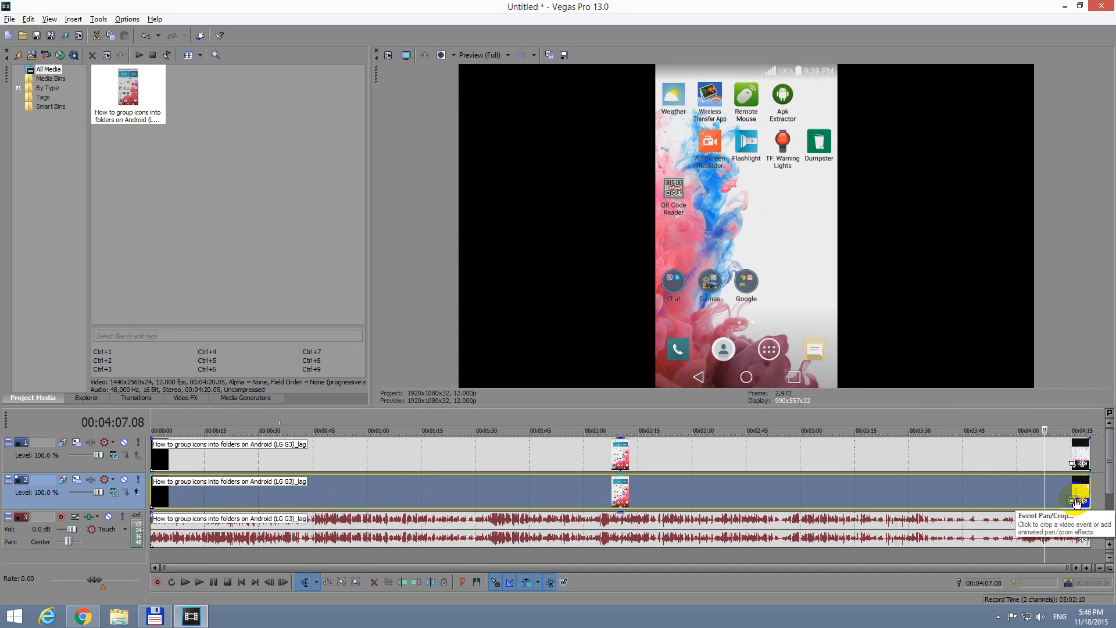
{"action": "mouse_move", "coordinate": [1075, 502]}
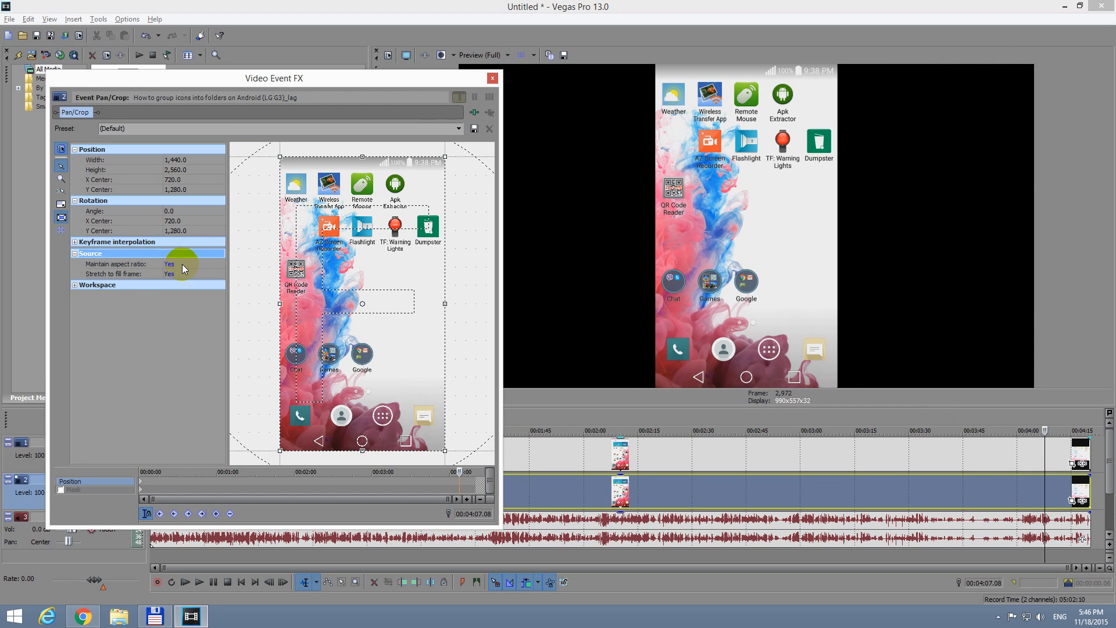
Set Maintain aspect ratio to No in Event Pan/Crop so the lower copy fills the frame
{"action": "left_click", "coordinate": [168, 264]}
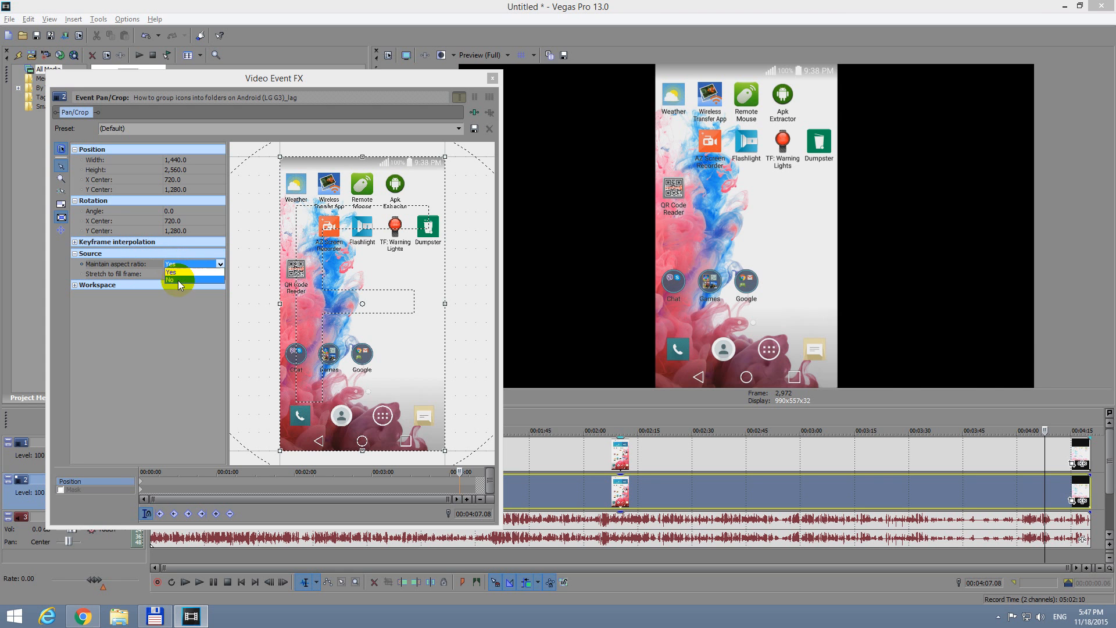
{"action": "left_click", "coordinate": [171, 280]}
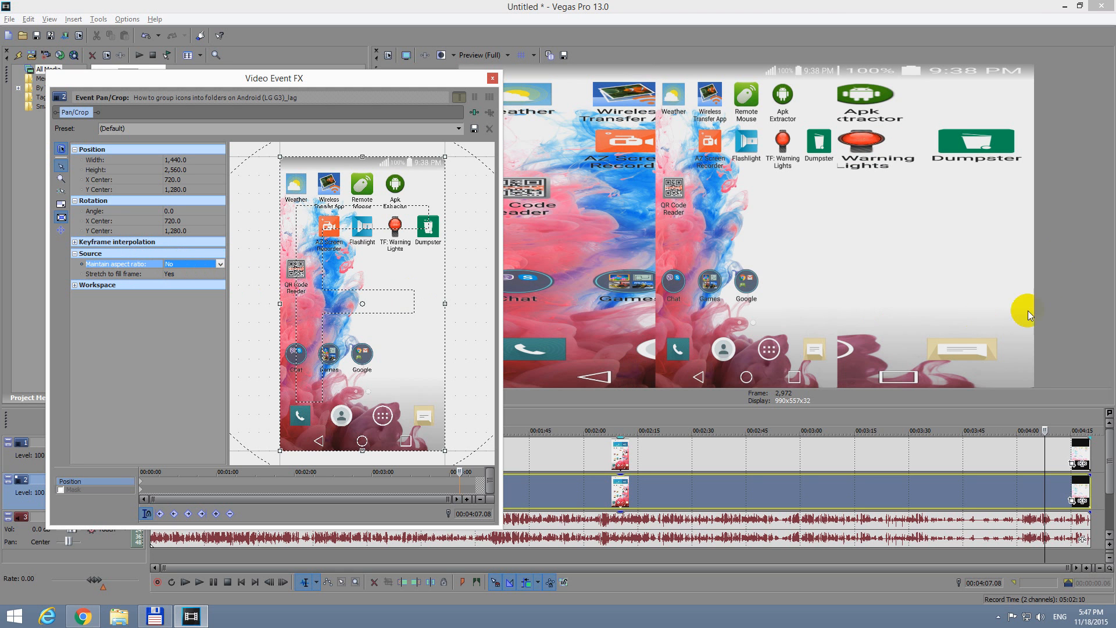
{"action": "mouse_move", "coordinate": [536, 84]}
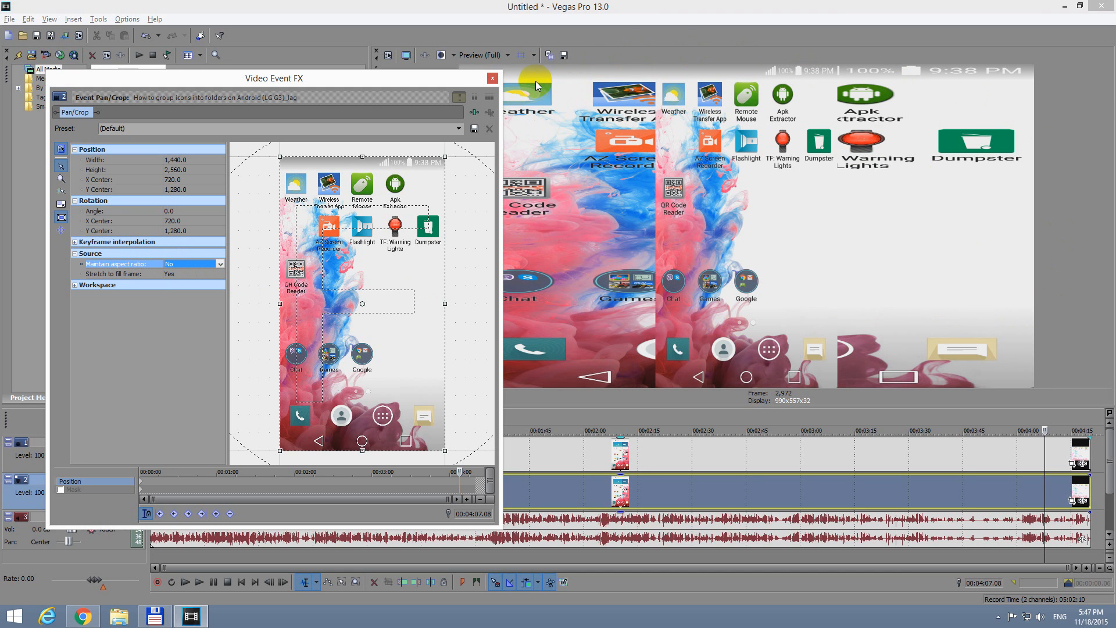
{"action": "left_click", "coordinate": [491, 77]}
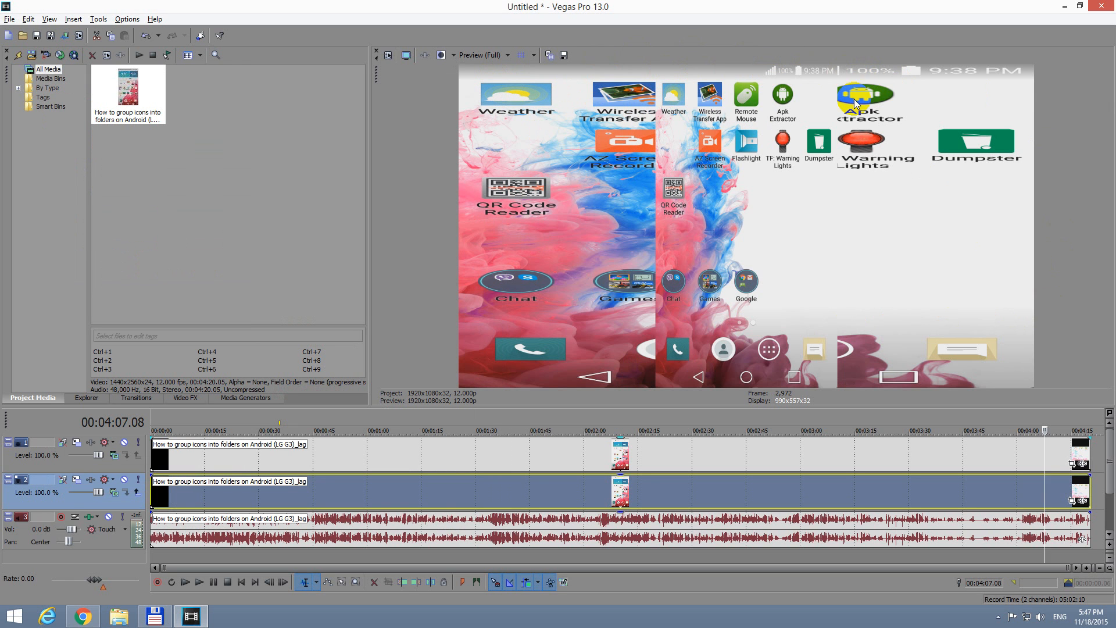
{"action": "mouse_move", "coordinate": [474, 74]}
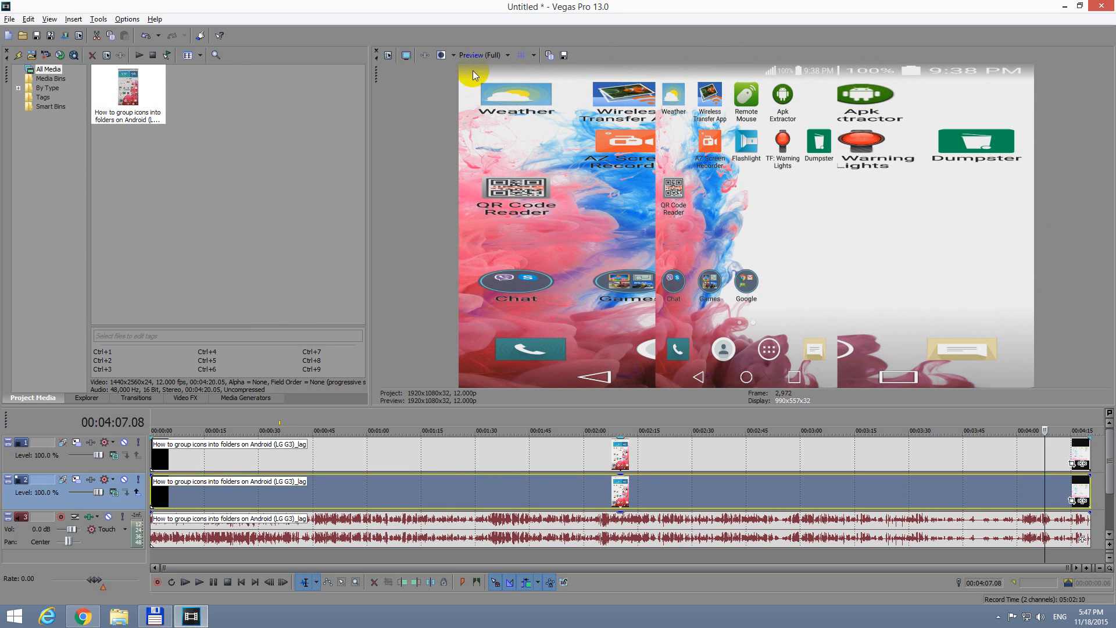
{"action": "mouse_move", "coordinate": [893, 388]}
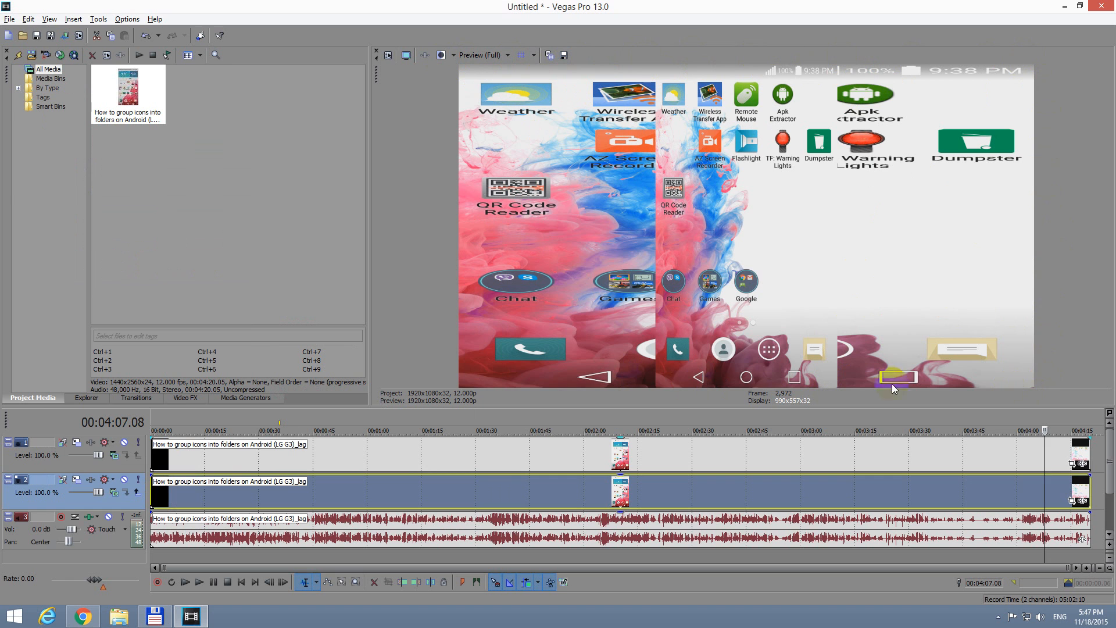
{"action": "mouse_move", "coordinate": [484, 171]}
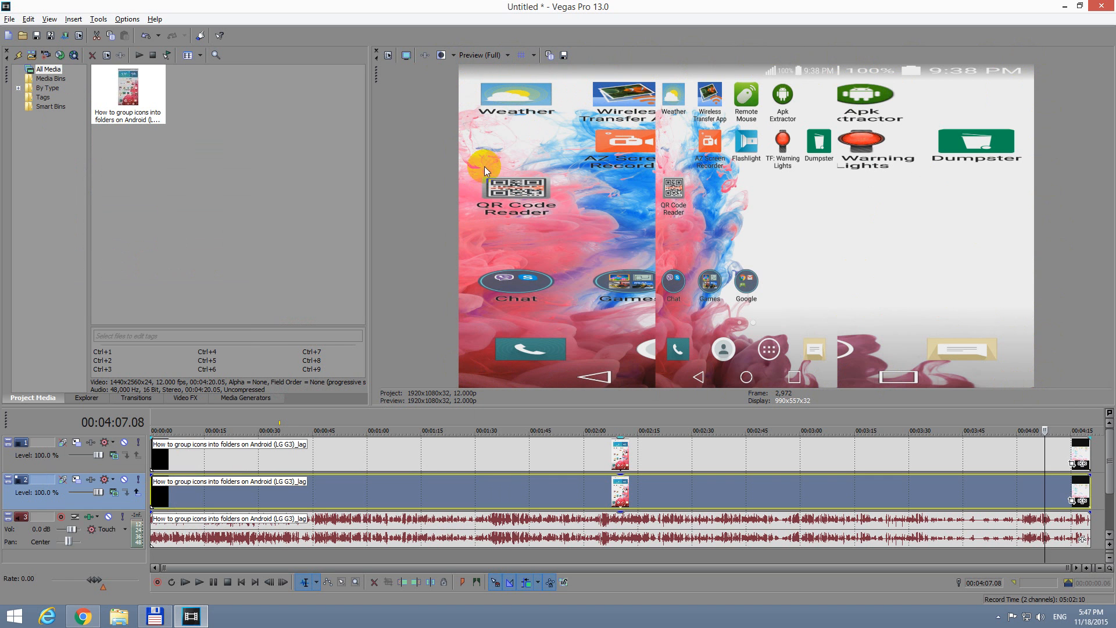
{"action": "mouse_move", "coordinate": [478, 329]}
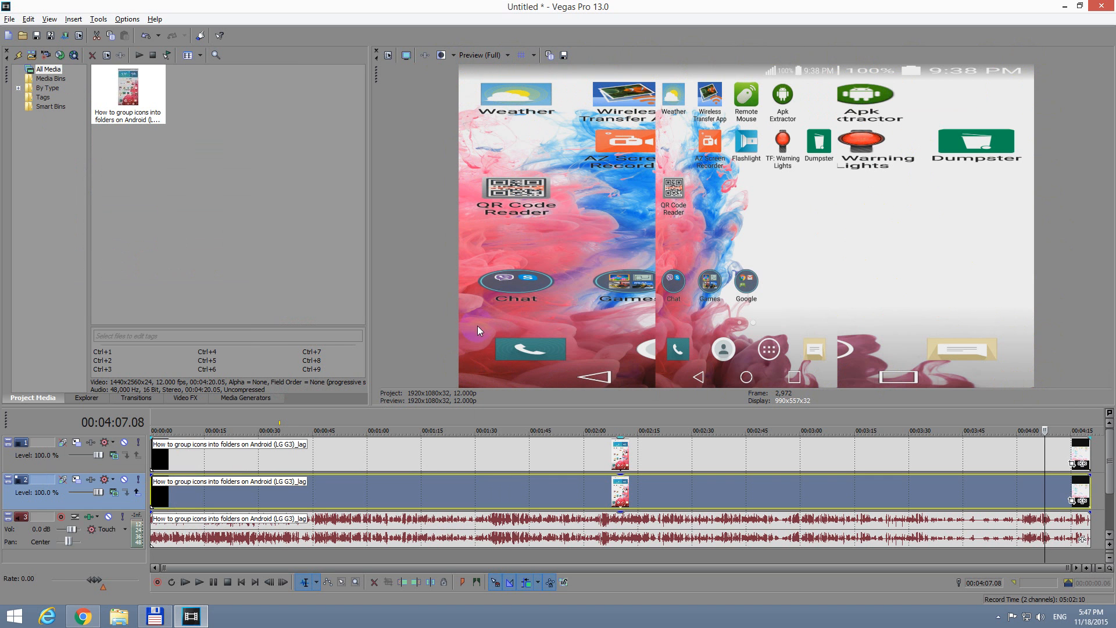
{"action": "mouse_move", "coordinate": [483, 311]}
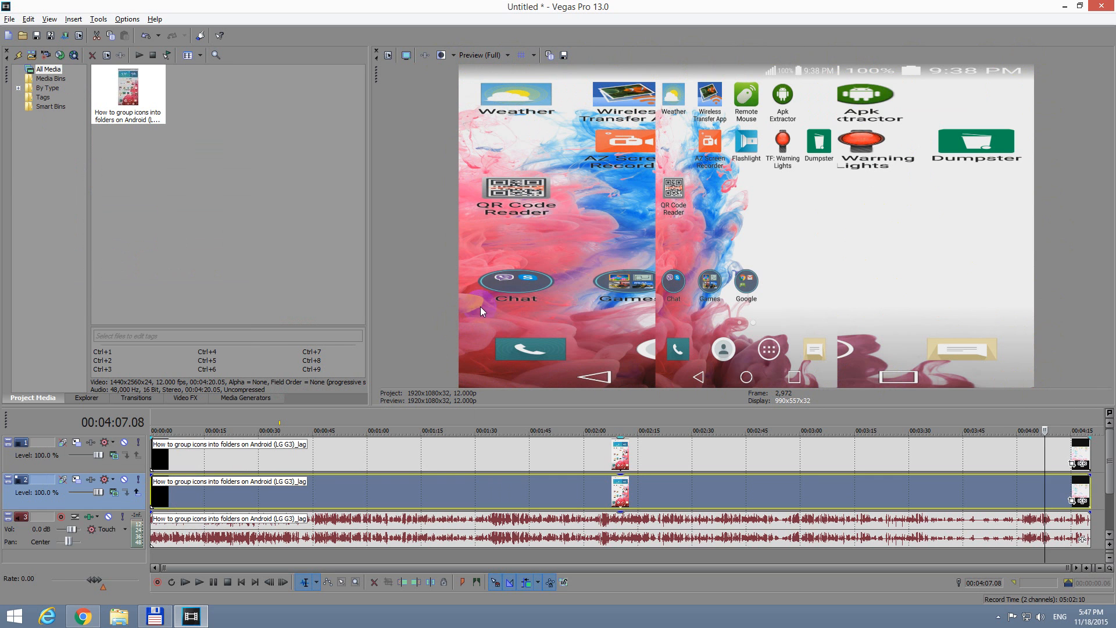
{"action": "mouse_move", "coordinate": [653, 174]}
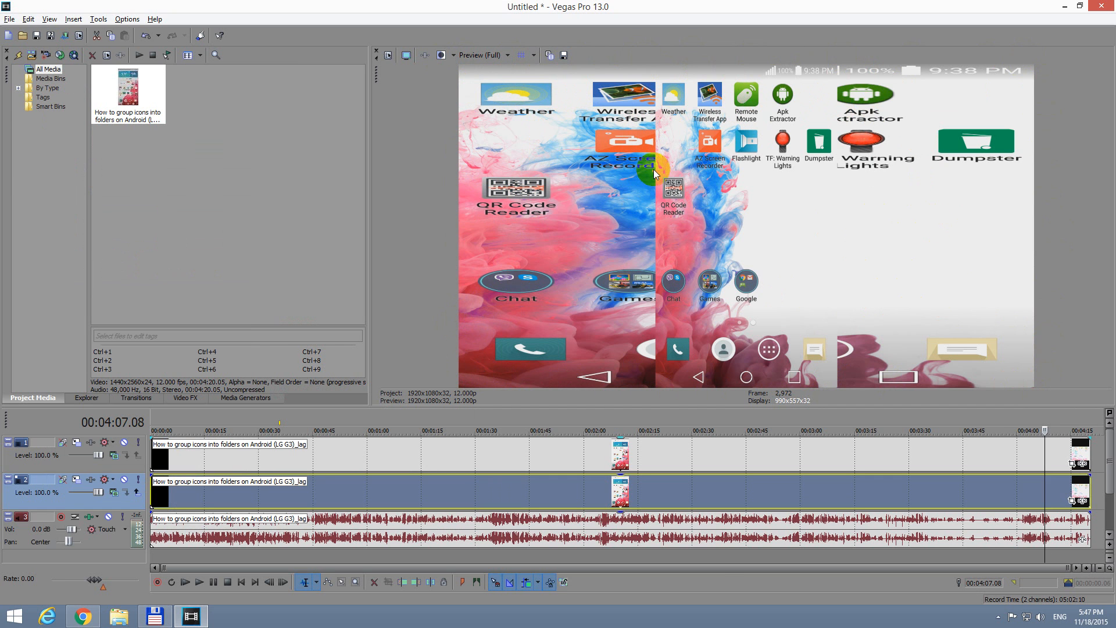
{"action": "mouse_move", "coordinate": [339, 497]}
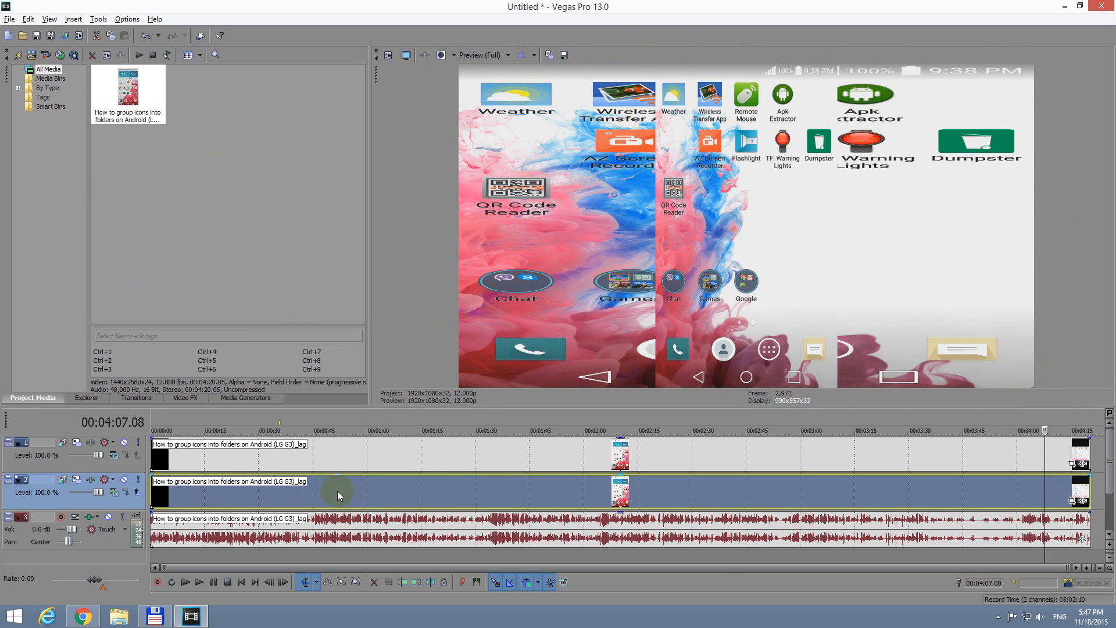
{"action": "mouse_move", "coordinate": [345, 486]}
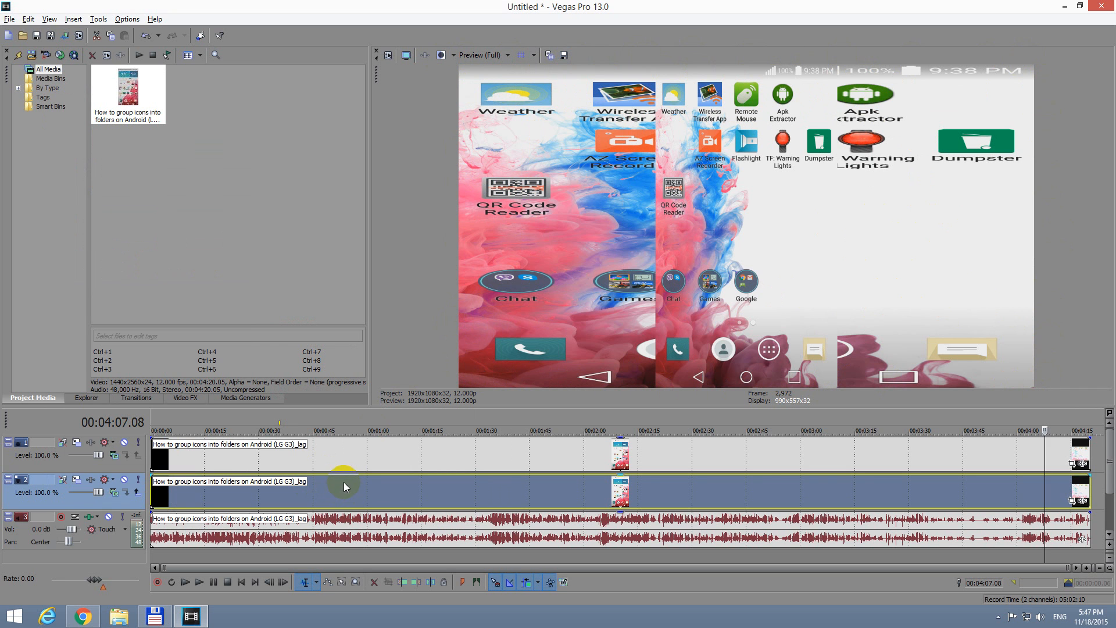
{"action": "mouse_move", "coordinate": [353, 458]}
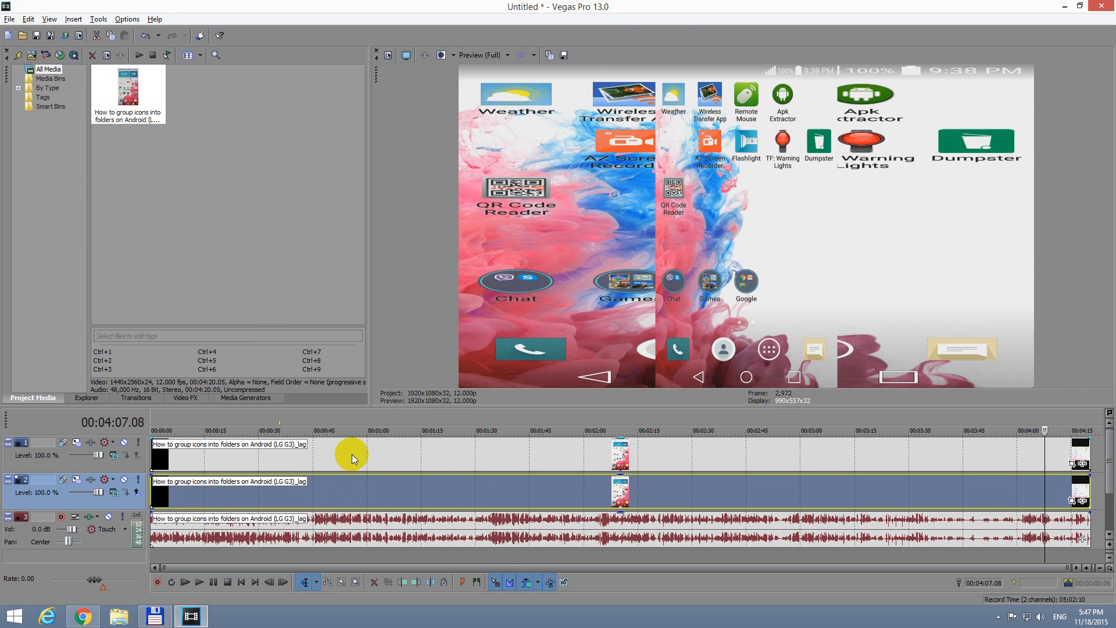
Move the playhead to about 00:00:56 on the timeline
{"action": "left_click", "coordinate": [351, 430]}
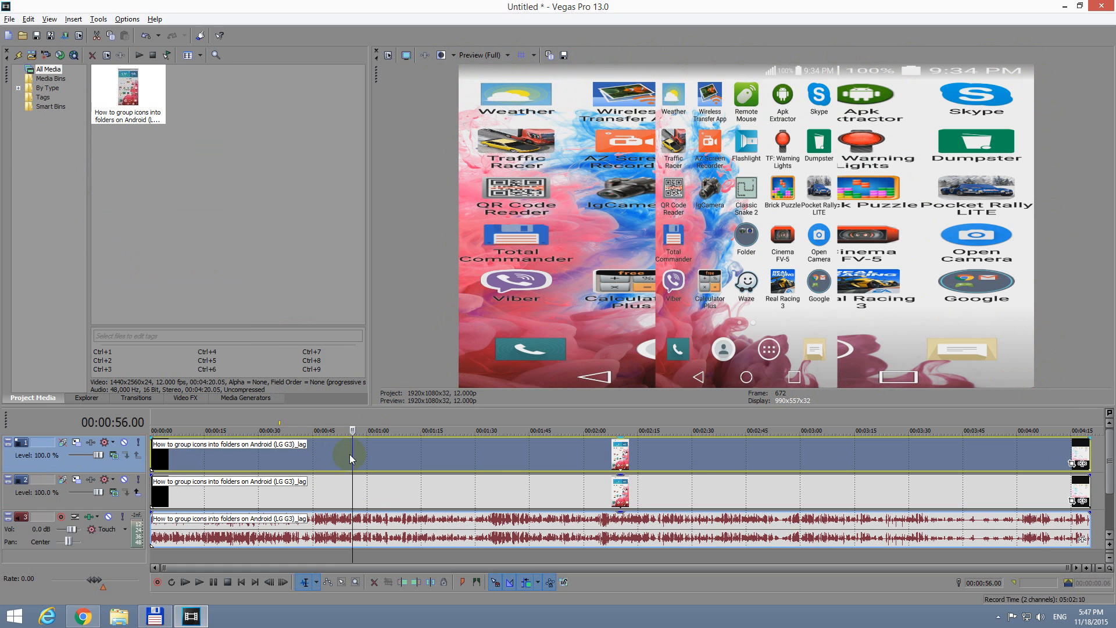
{"action": "mouse_move", "coordinate": [704, 335]}
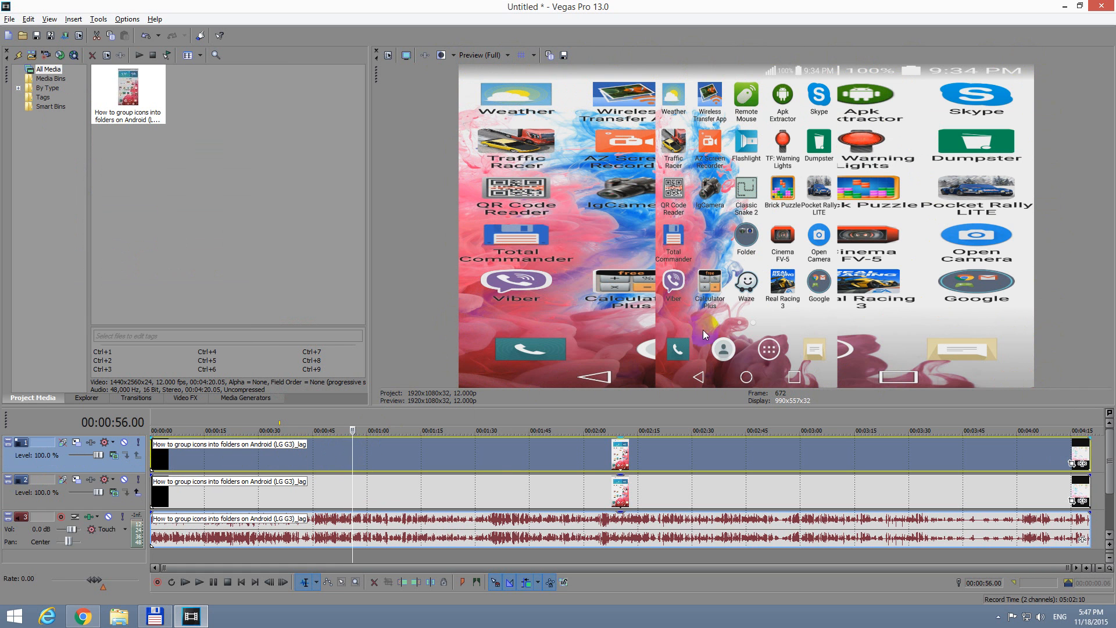
{"action": "mouse_move", "coordinate": [810, 376]}
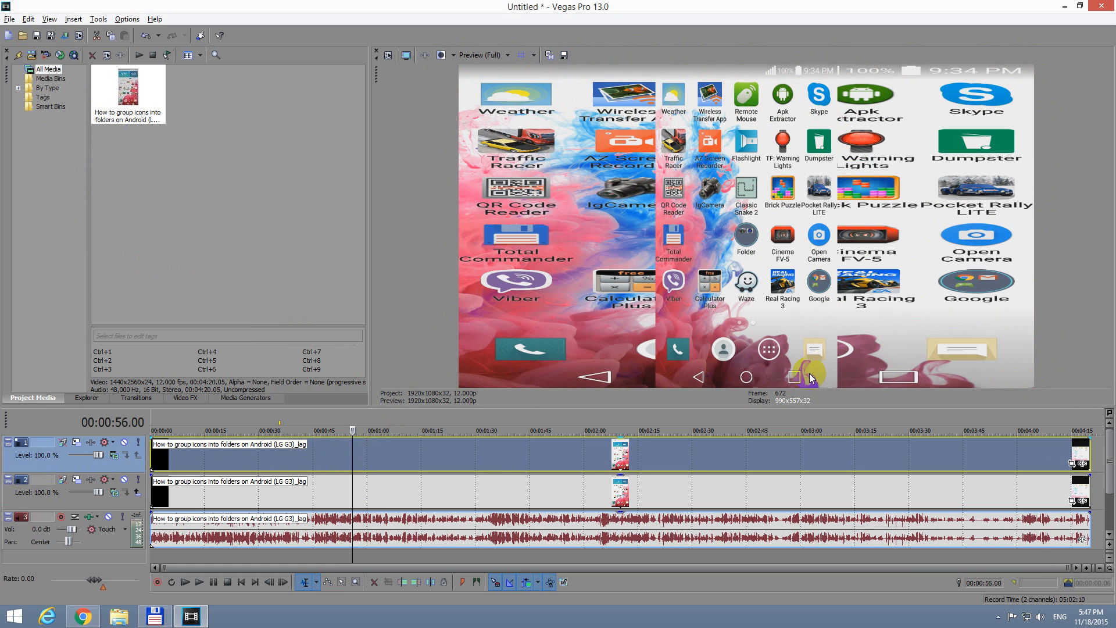
{"action": "mouse_move", "coordinate": [662, 207]}
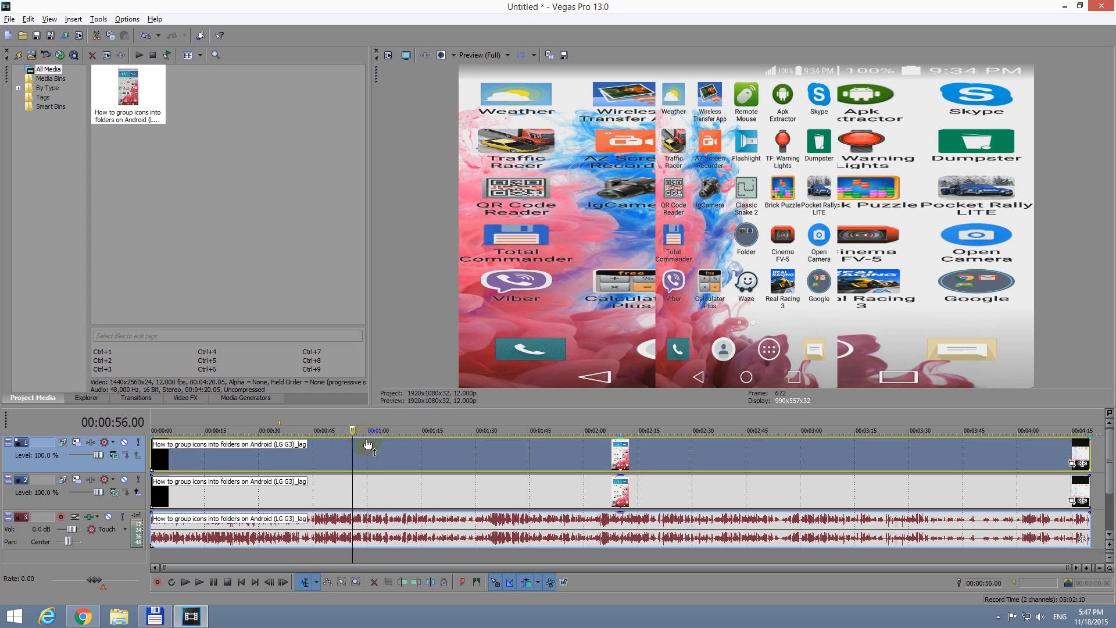
{"action": "mouse_move", "coordinate": [556, 243]}
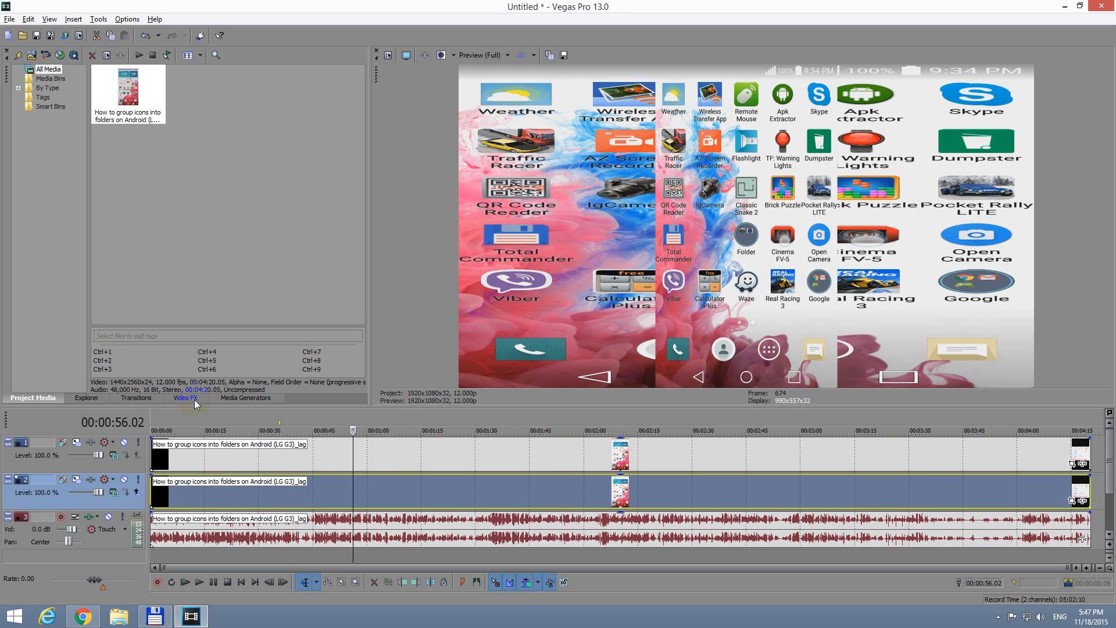
Apply the Gaussian Blur Medium Blur preset from Video FX to the track 2 event
{"action": "left_click", "coordinate": [186, 398]}
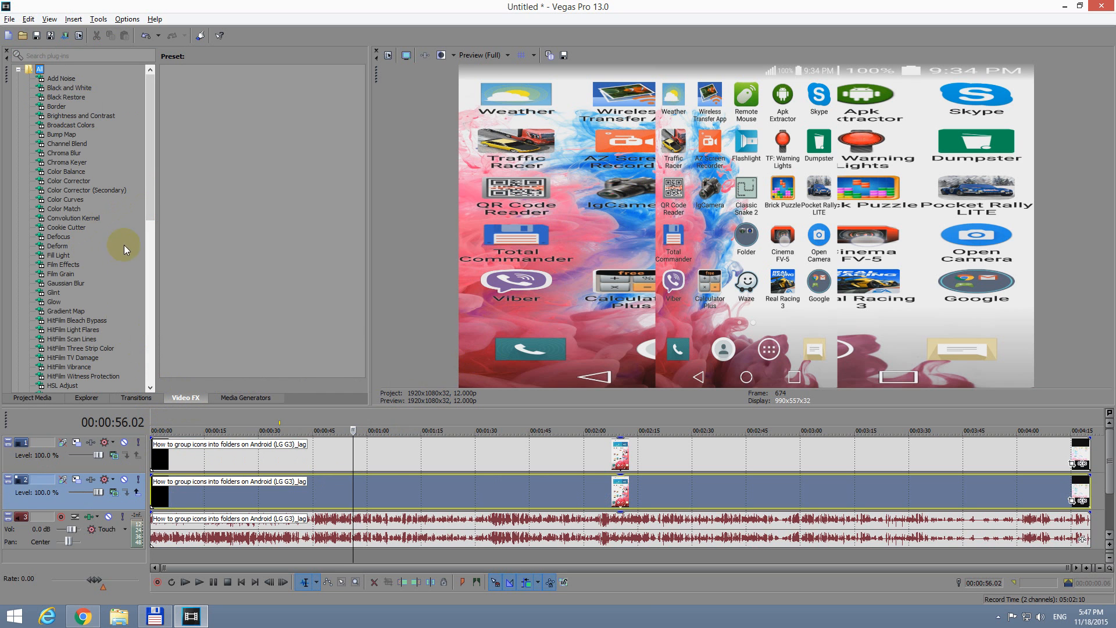
{"action": "left_click", "coordinate": [65, 282]}
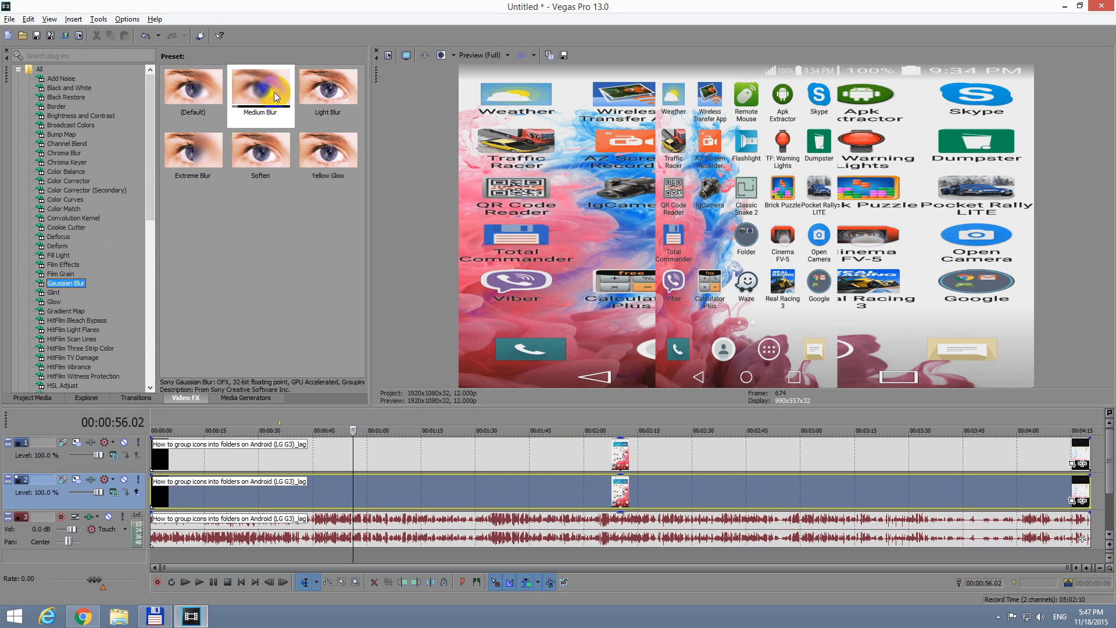
{"action": "left_click", "coordinate": [260, 88]}
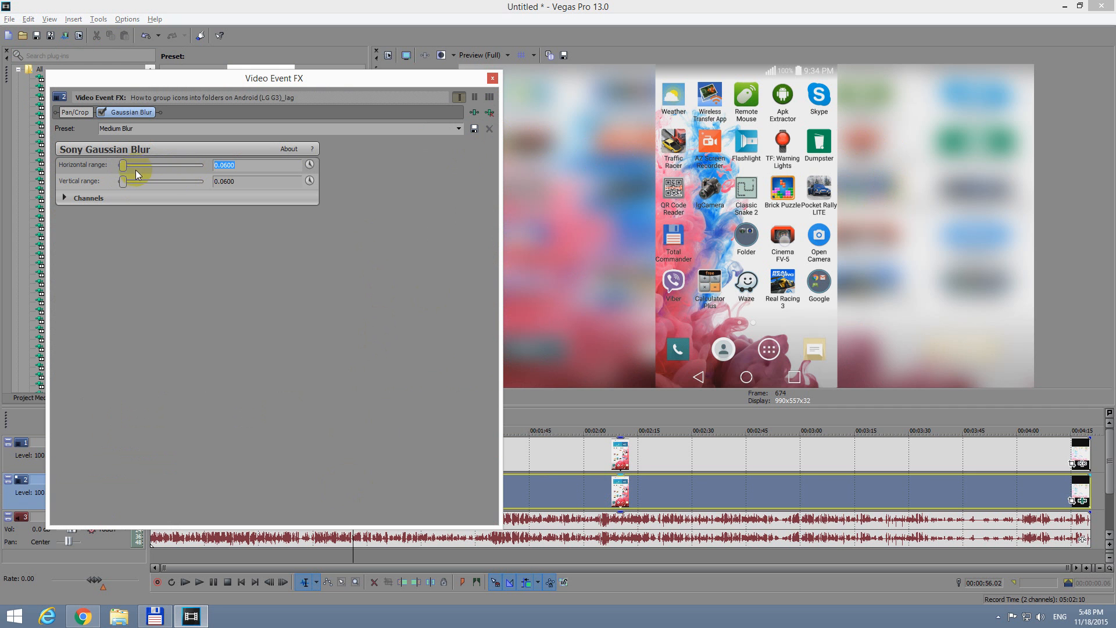
Nudge the horizontal blur up and back to 0.0600, then close the Video Event FX window
{"action": "left_click_drag", "start_coordinate": [123, 165], "coordinate": [171, 165]}
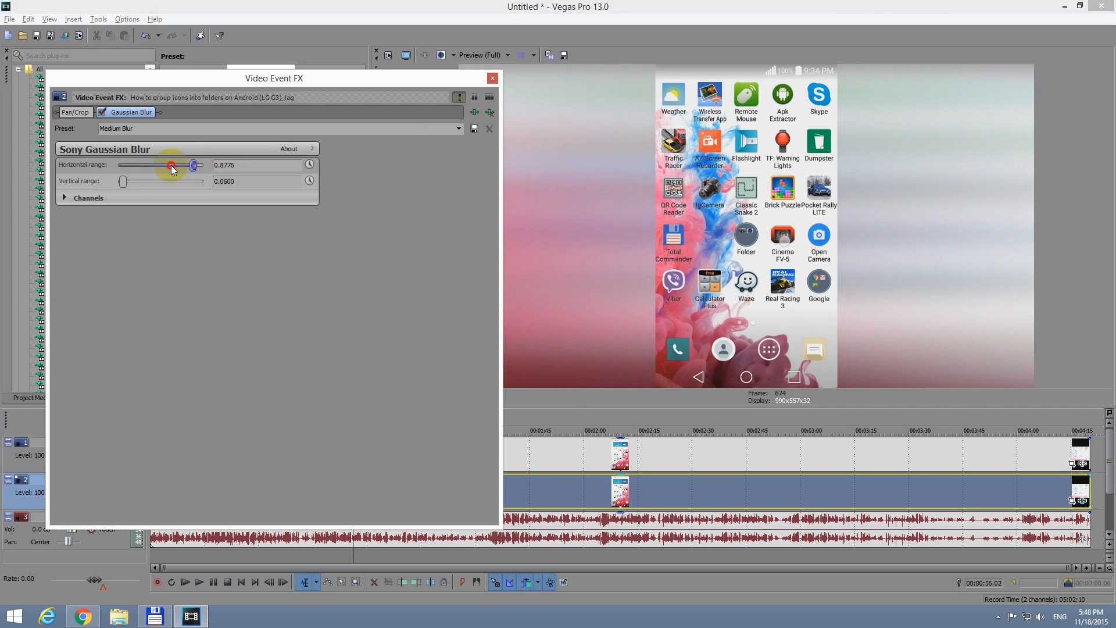
{"action": "left_click_drag", "start_coordinate": [171, 165], "coordinate": [125, 165]}
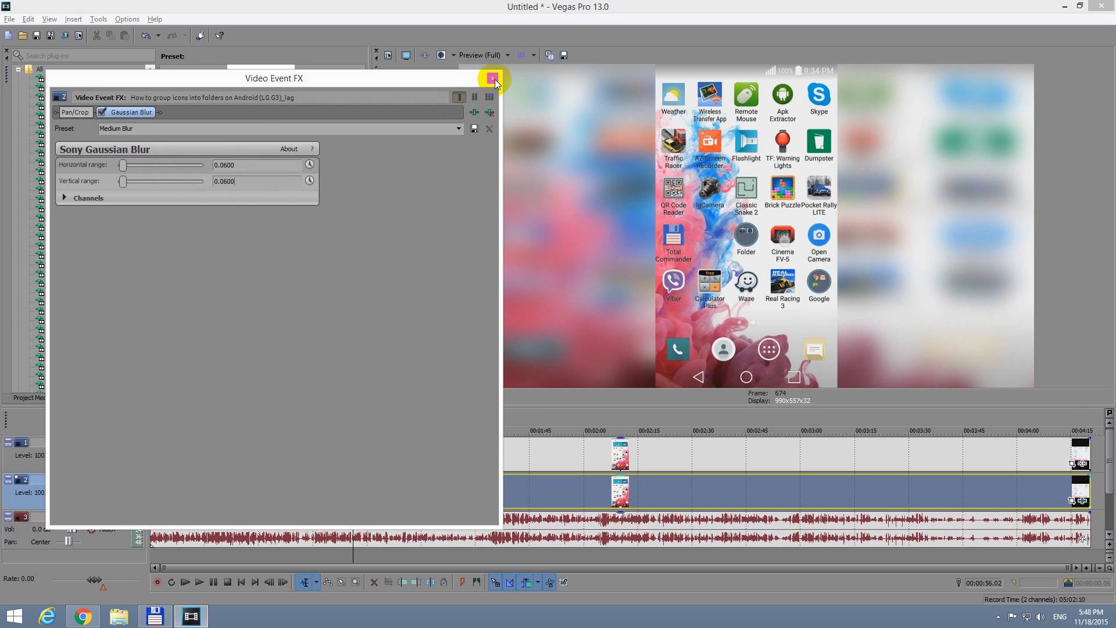
{"action": "left_click", "coordinate": [493, 78]}
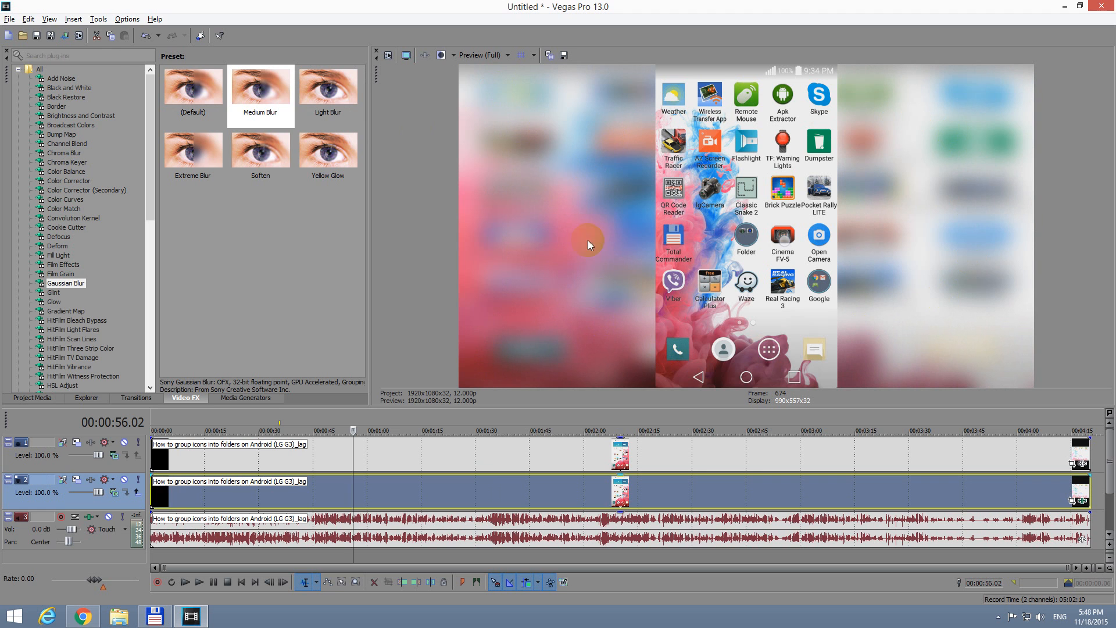
{"action": "mouse_move", "coordinate": [570, 188]}
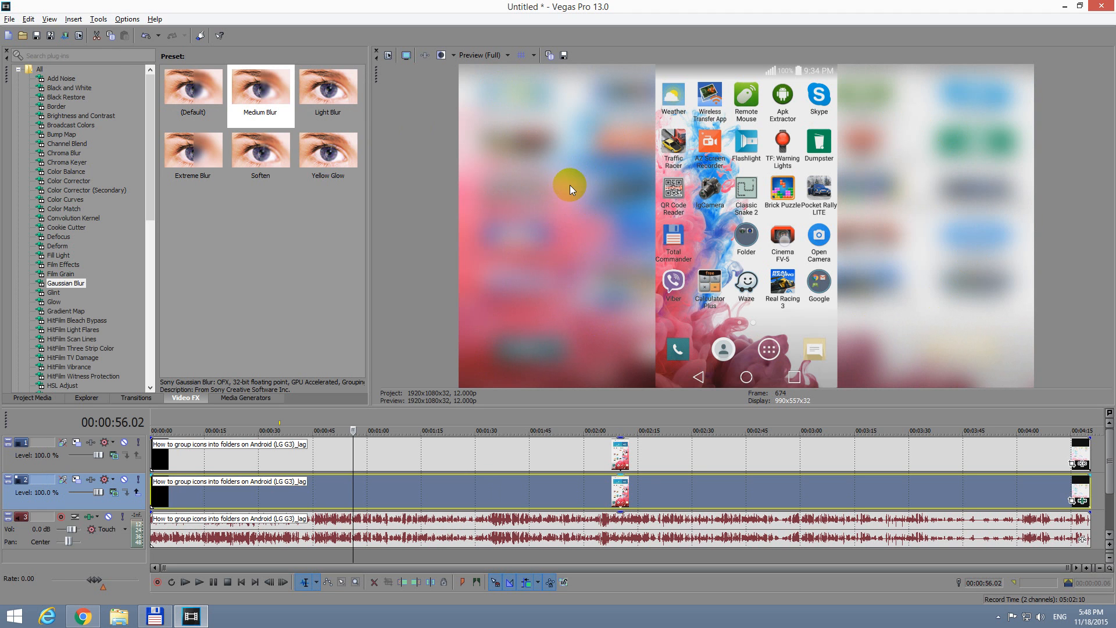
{"action": "mouse_move", "coordinate": [809, 227]}
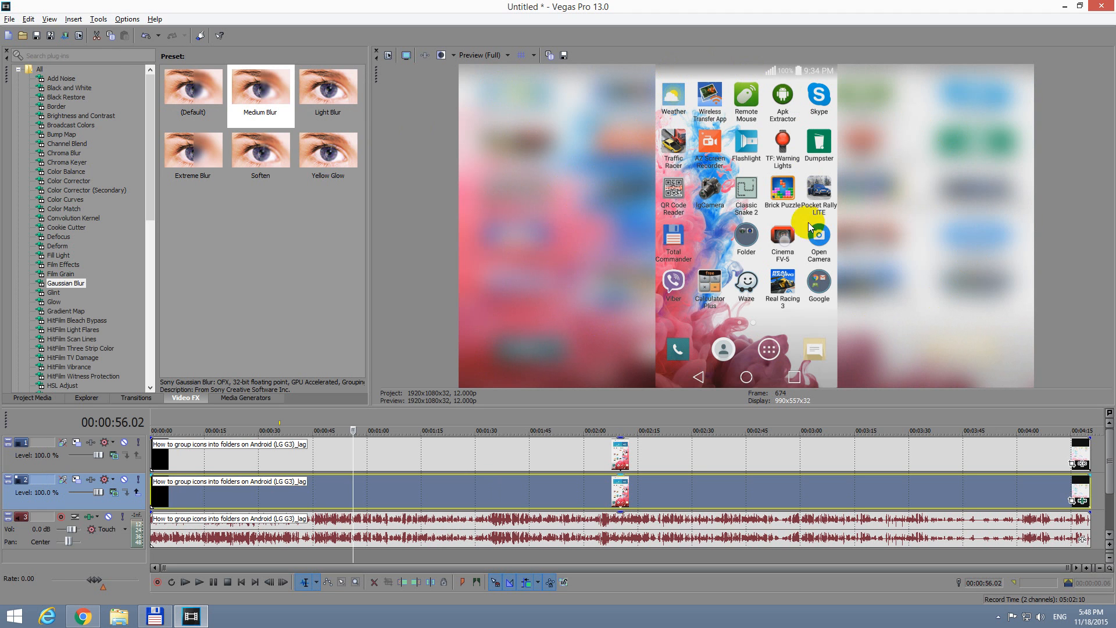
{"action": "mouse_move", "coordinate": [715, 255]}
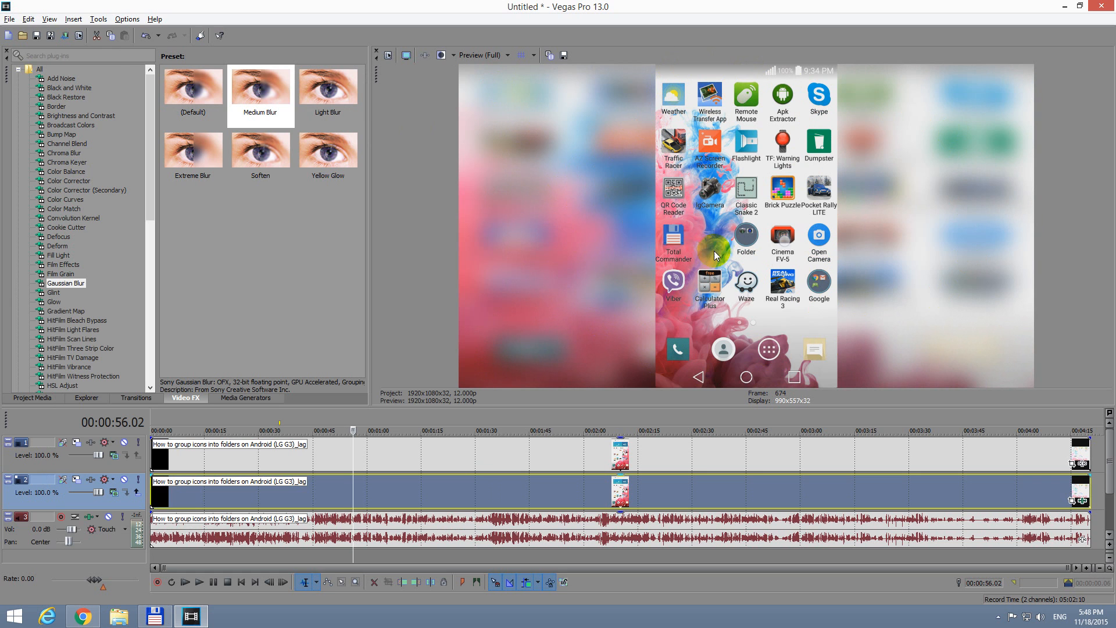
{"action": "mouse_move", "coordinate": [647, 289]}
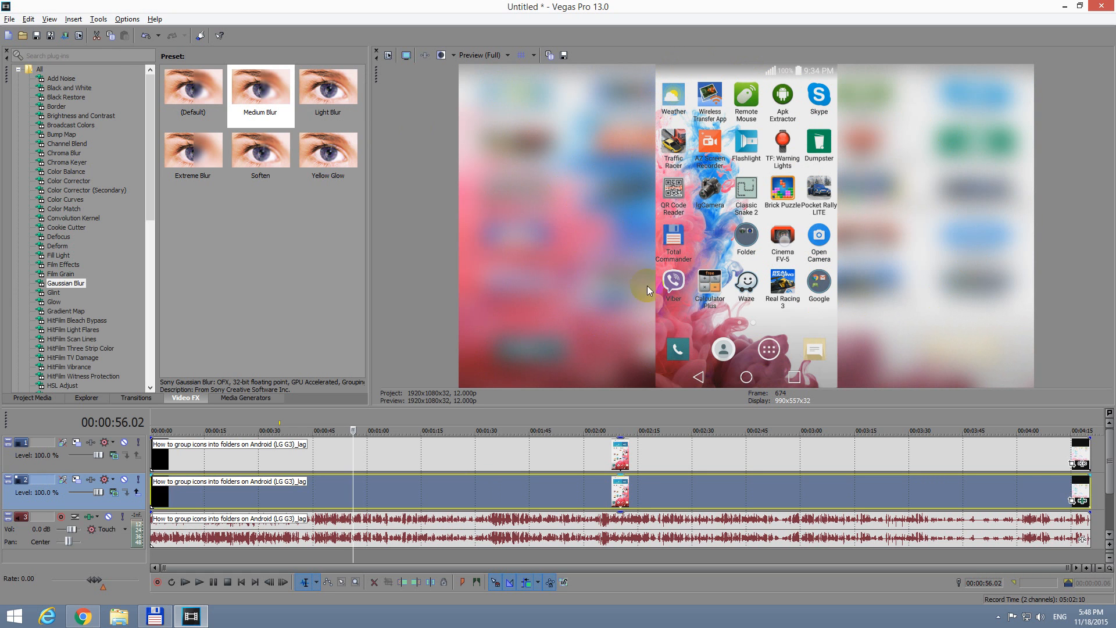
{"action": "mouse_move", "coordinate": [646, 353]}
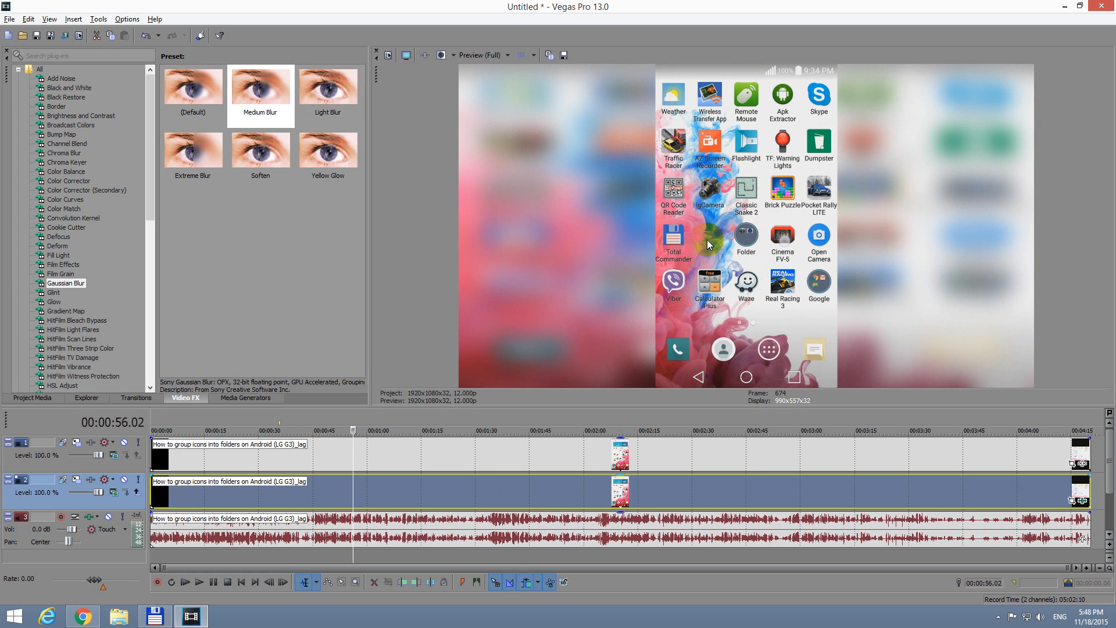
{"action": "mouse_move", "coordinate": [60, 470]}
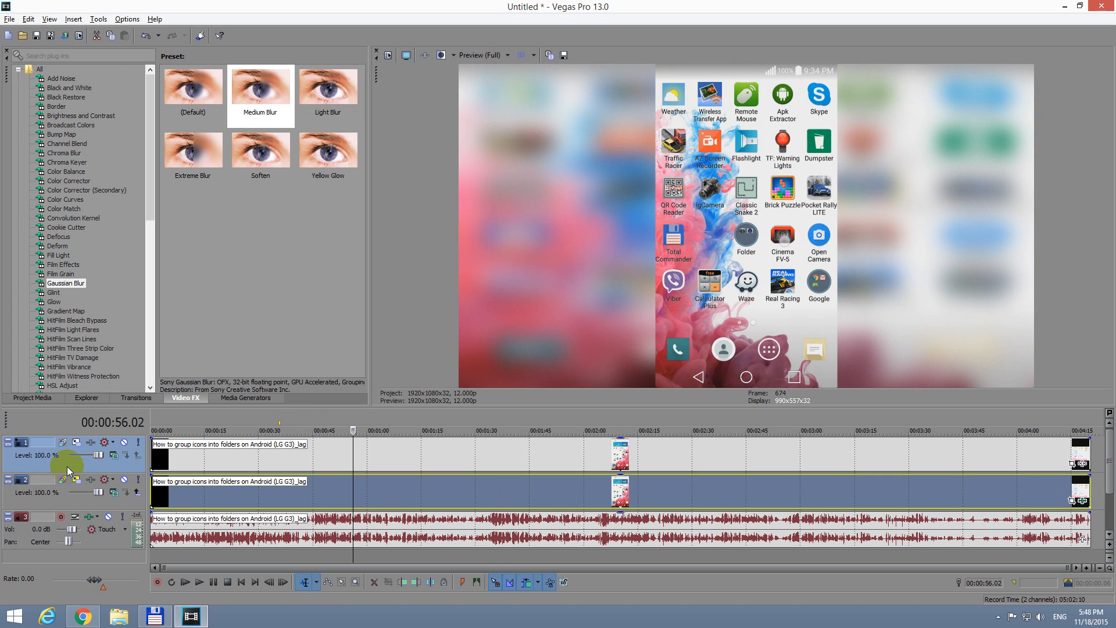
{"action": "mouse_move", "coordinate": [80, 443]}
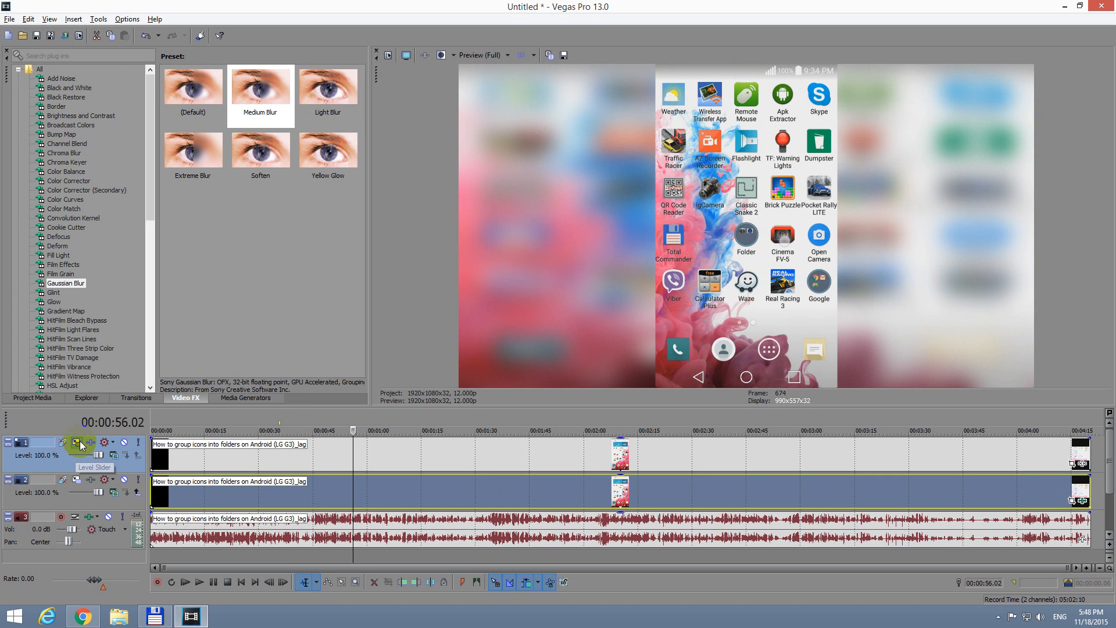
{"action": "mouse_move", "coordinate": [76, 443]}
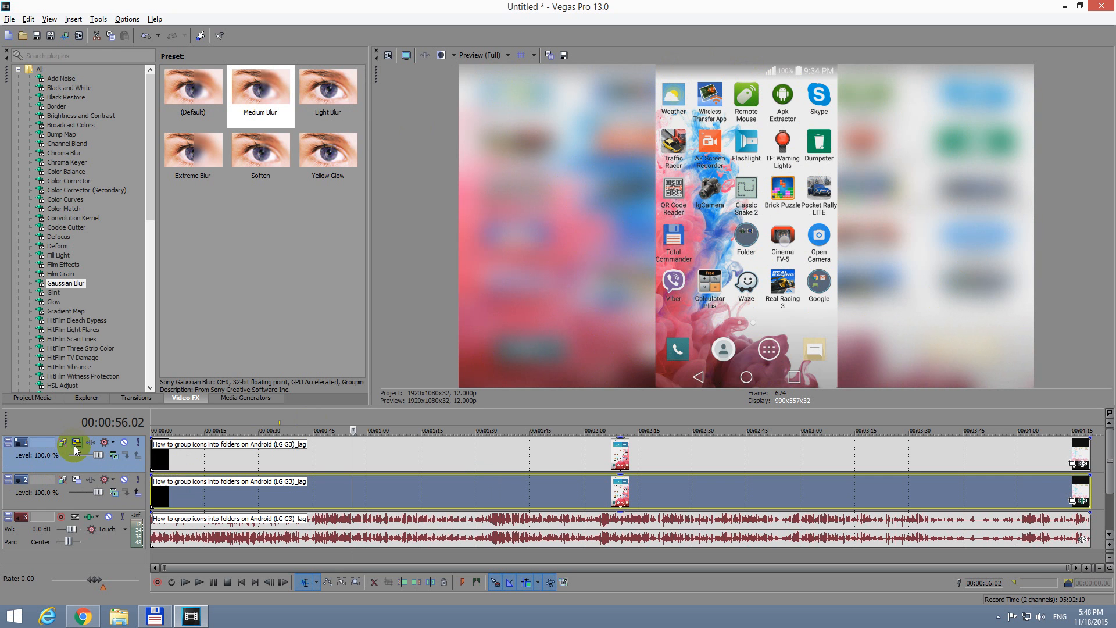
Bring up the Track Motion window for the top video track
{"action": "left_click", "coordinate": [76, 442]}
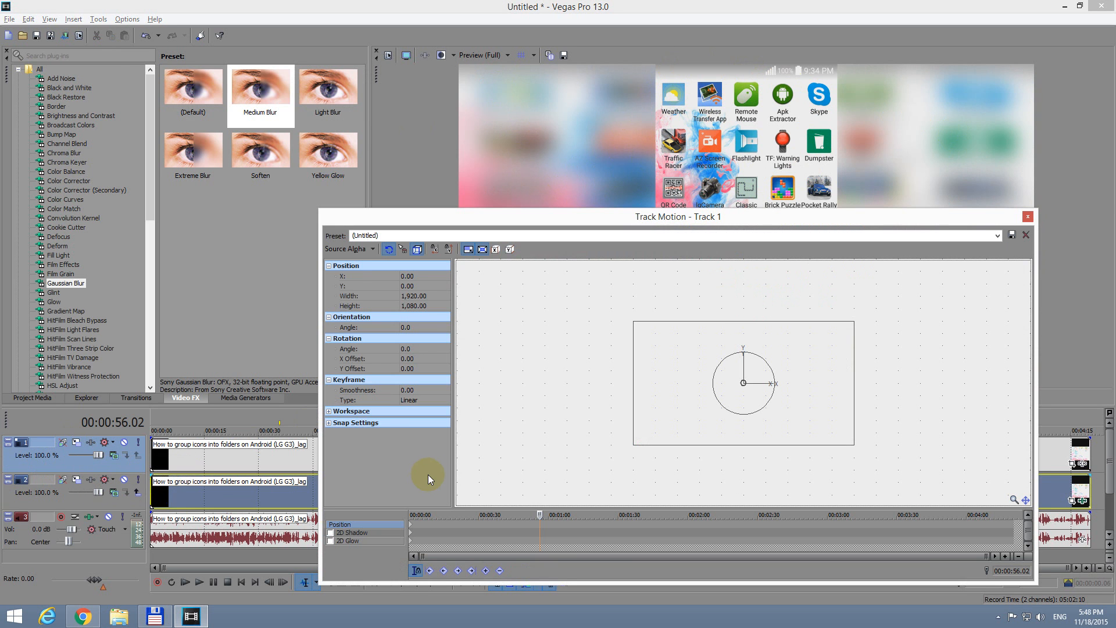
Tick 2D Shadow for Track 1 and shift the shadow box to about X -8, Y 221
{"action": "left_click", "coordinate": [329, 532]}
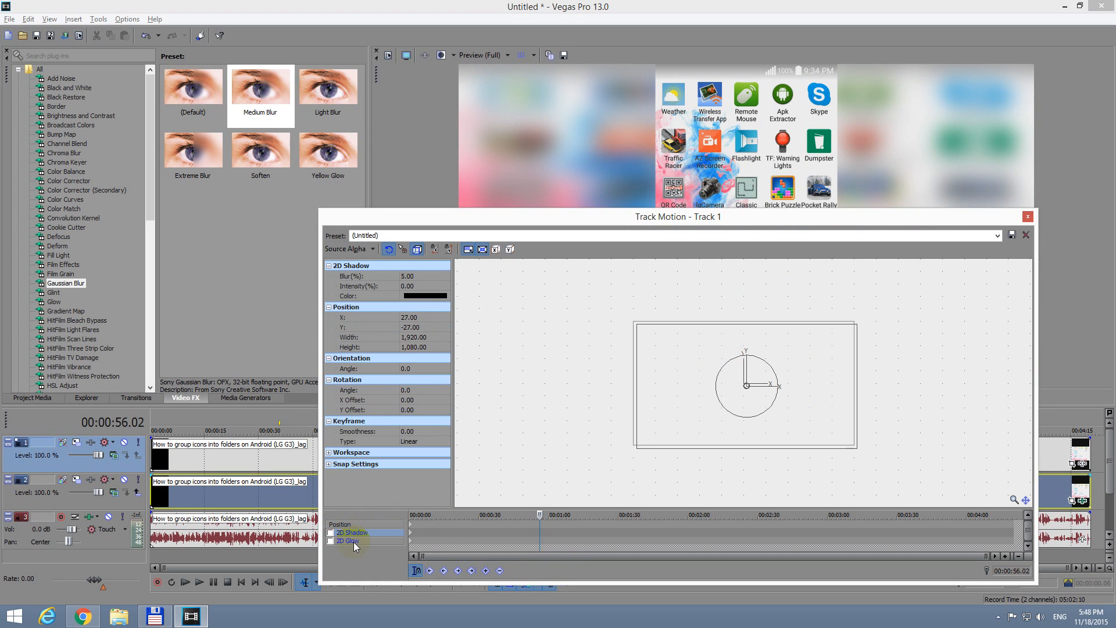
{"action": "left_click", "coordinate": [349, 541]}
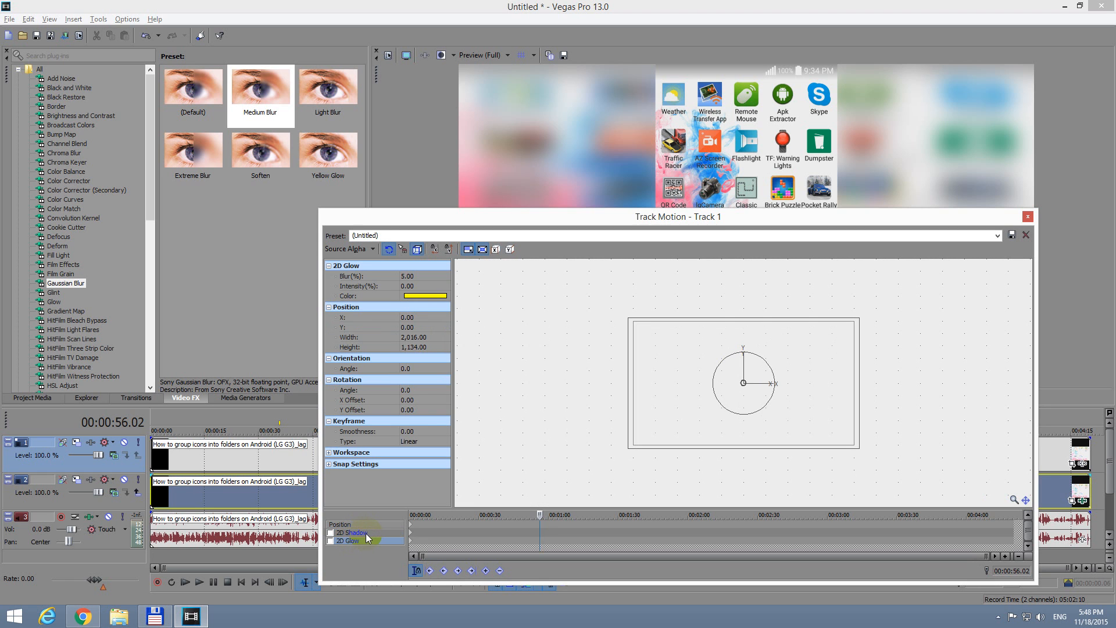
{"action": "left_click", "coordinate": [353, 532]}
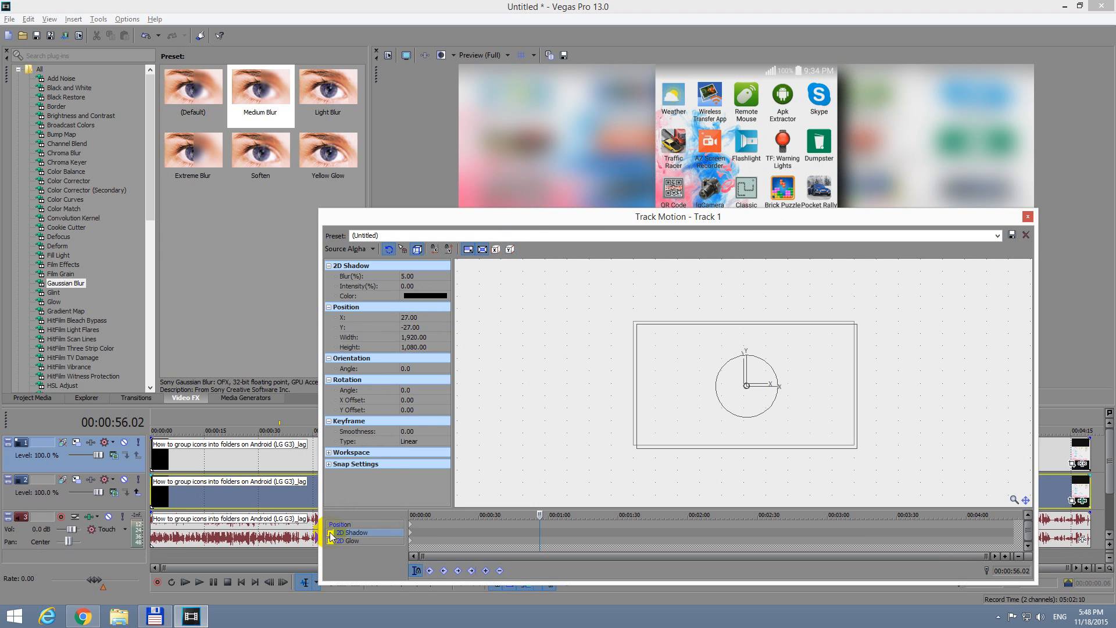
{"action": "left_click", "coordinate": [680, 399]}
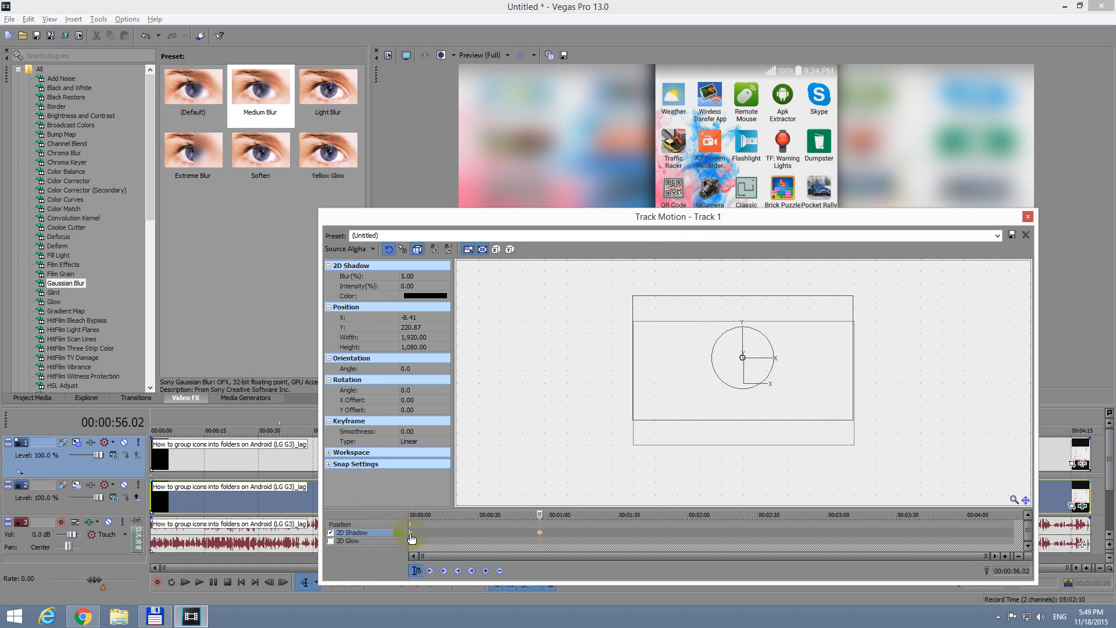
Delete the stray 2D Shadow keyframe so the shadow offset returns to 0, 0
{"action": "right_click", "coordinate": [411, 532]}
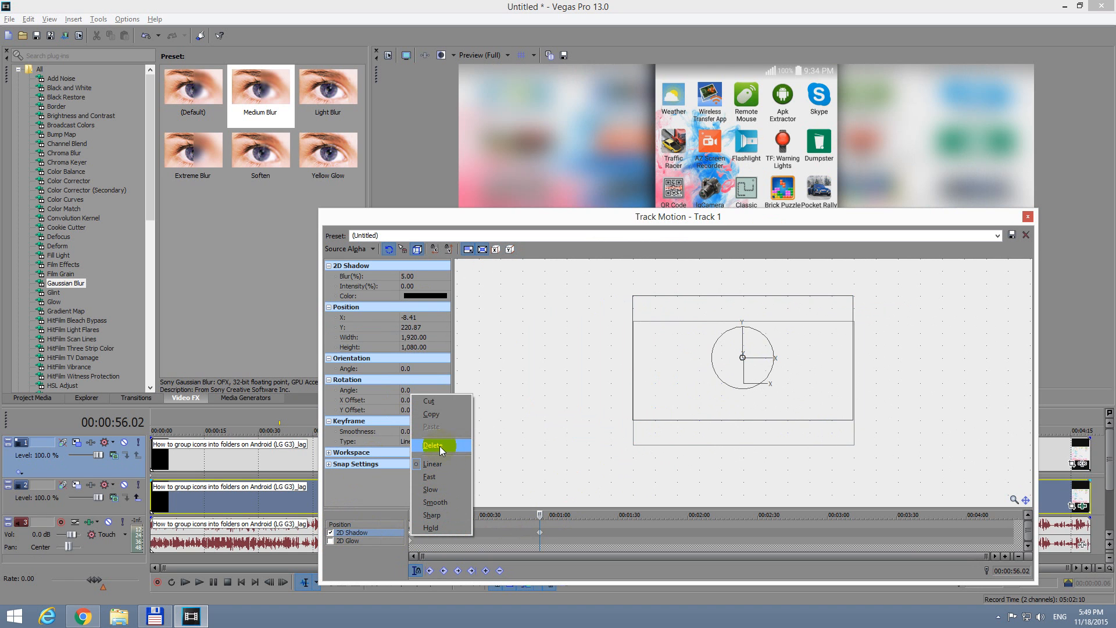
{"action": "left_click", "coordinate": [432, 445]}
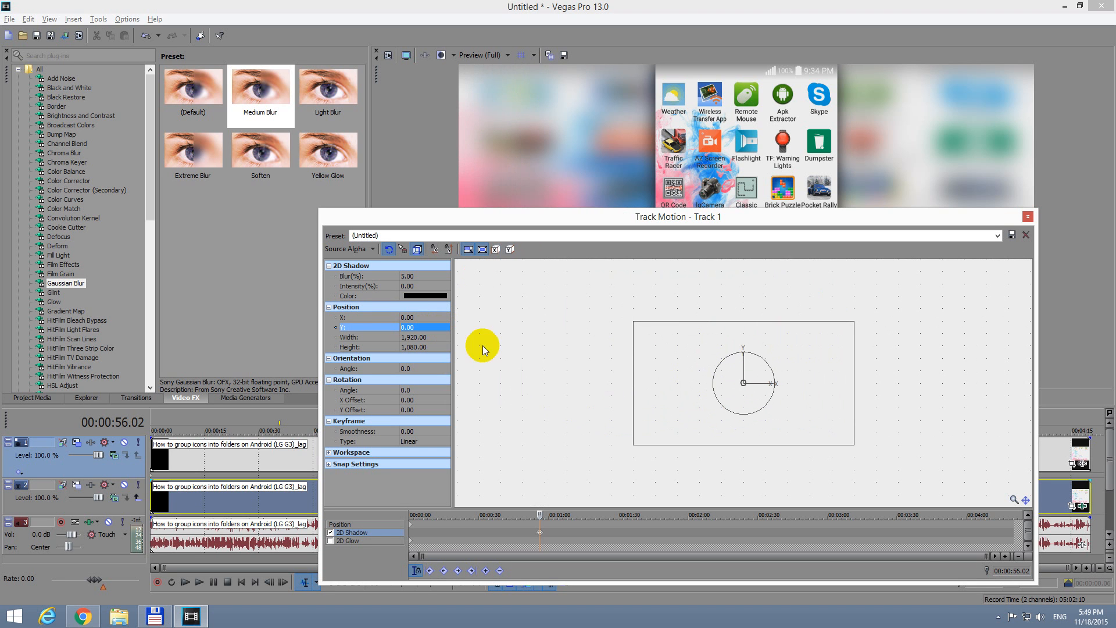
{"action": "mouse_move", "coordinate": [828, 100]}
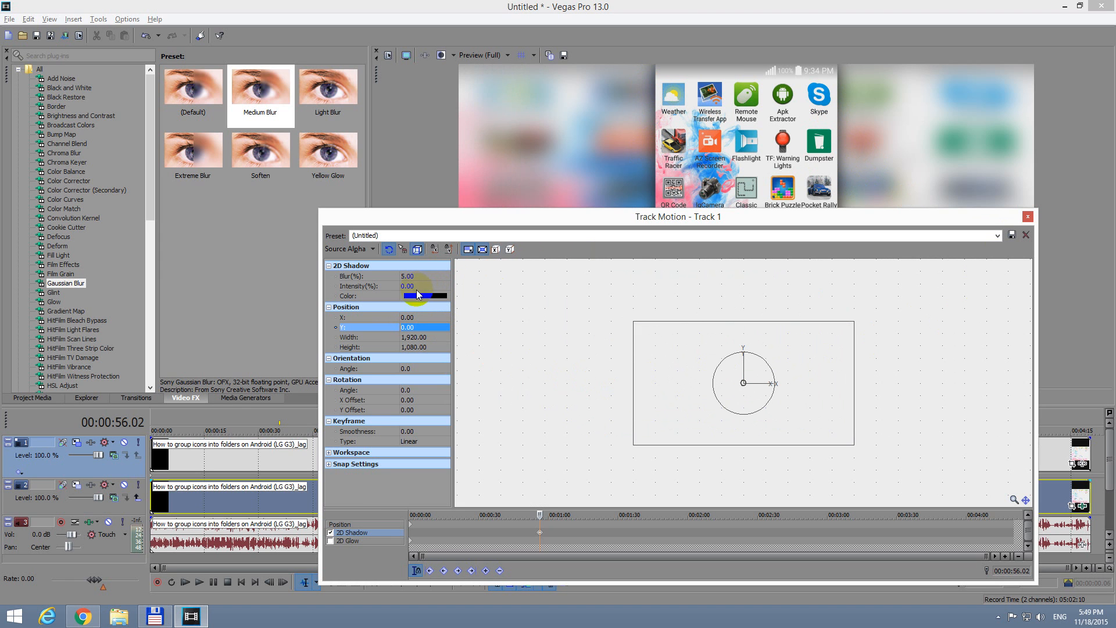
Raise the 2D Shadow Blur (%) to 5.70 and close Track Motion
{"action": "left_click", "coordinate": [408, 277]}
{"action": "type", "text": "5.7"}
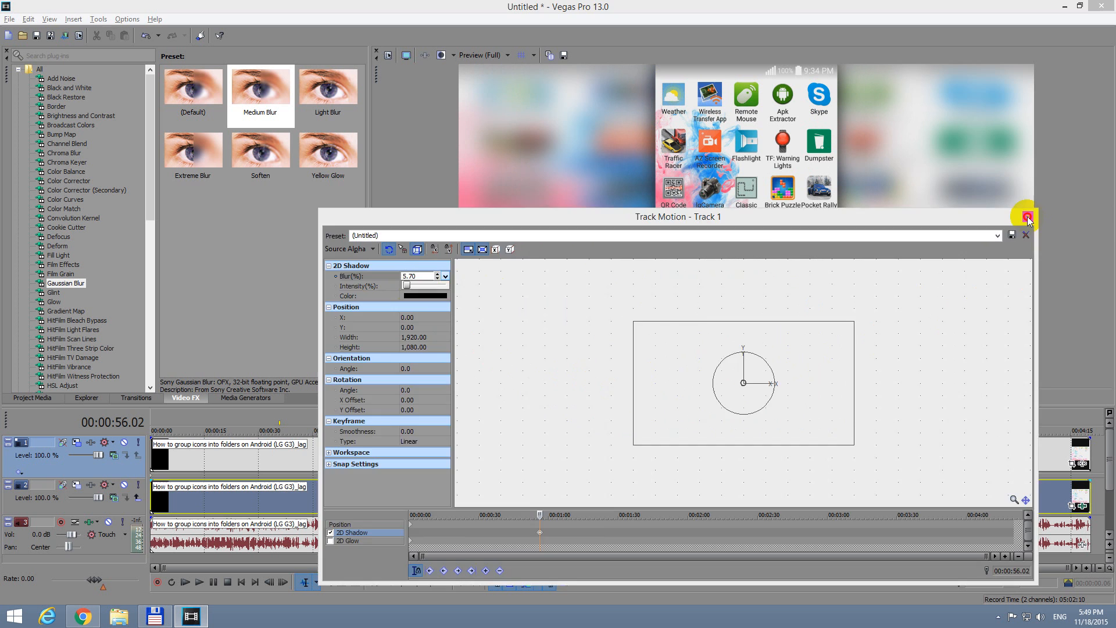
{"action": "left_click", "coordinate": [1026, 217]}
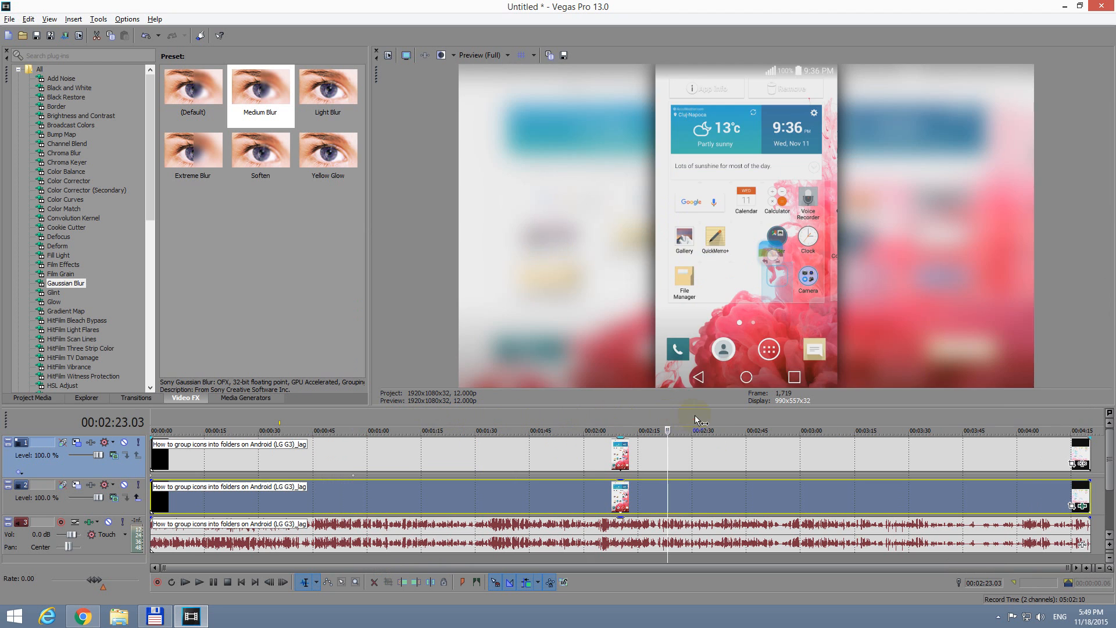
Move the playhead to 00:03:22.00 and review the shadowed clip over the blurred background
{"action": "left_click", "coordinate": [724, 430]}
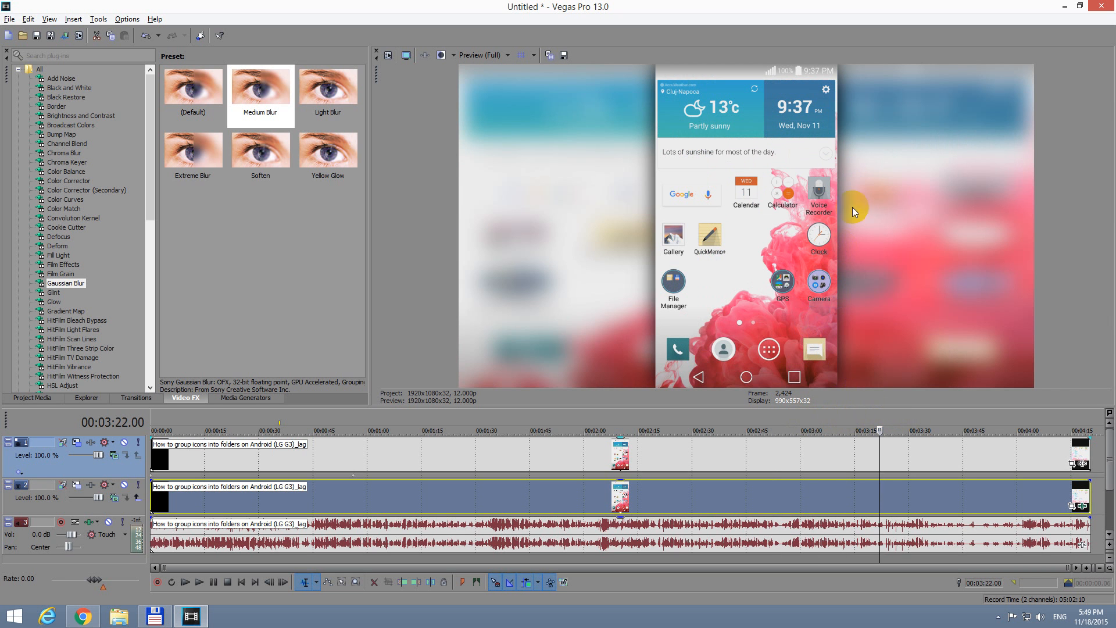
{"action": "mouse_move", "coordinate": [665, 111]}
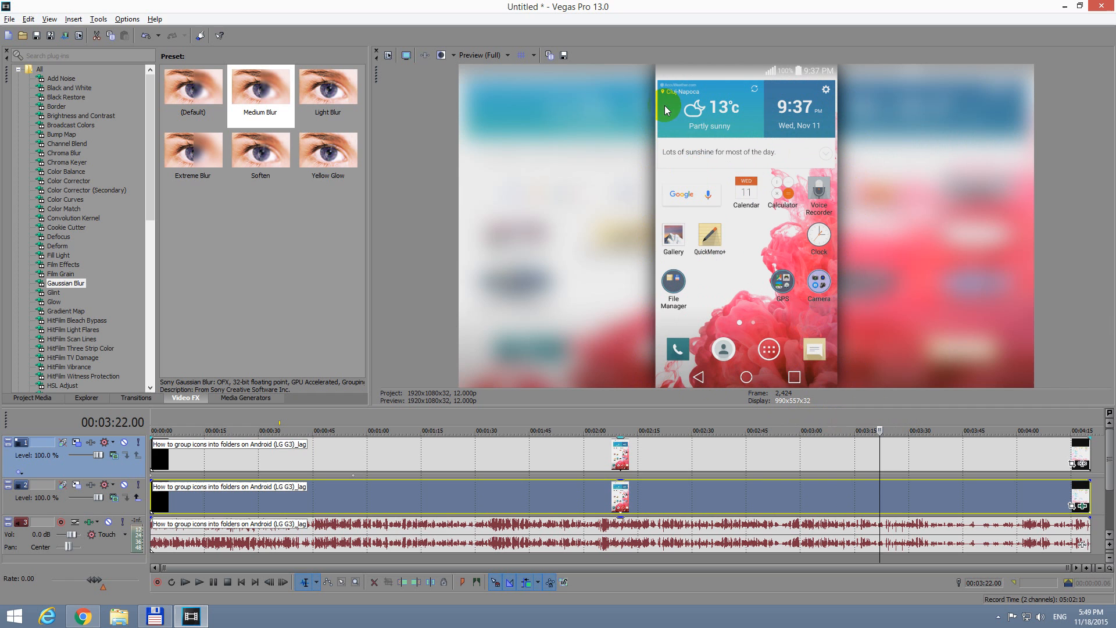
{"action": "mouse_move", "coordinate": [940, 404]}
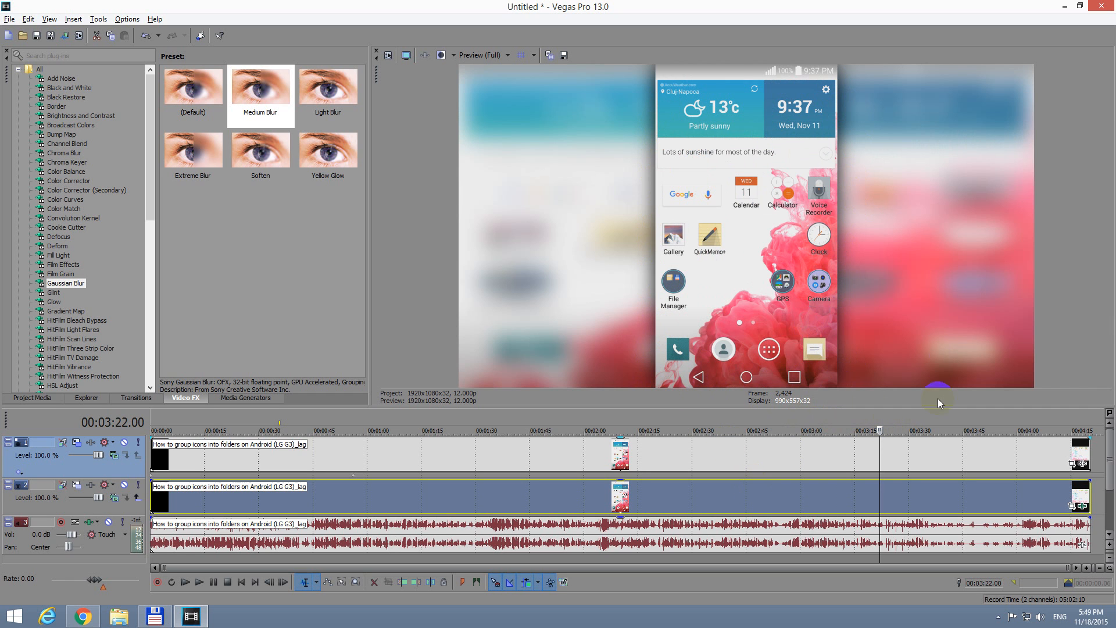
{"action": "mouse_move", "coordinate": [622, 98]}
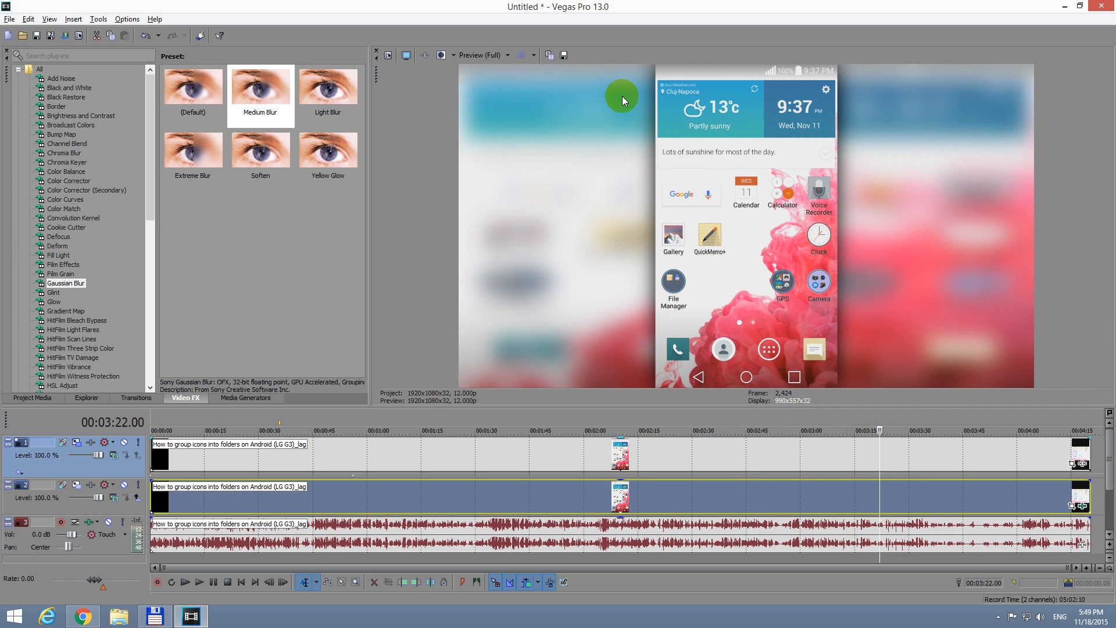
{"action": "mouse_move", "coordinate": [745, 235]}
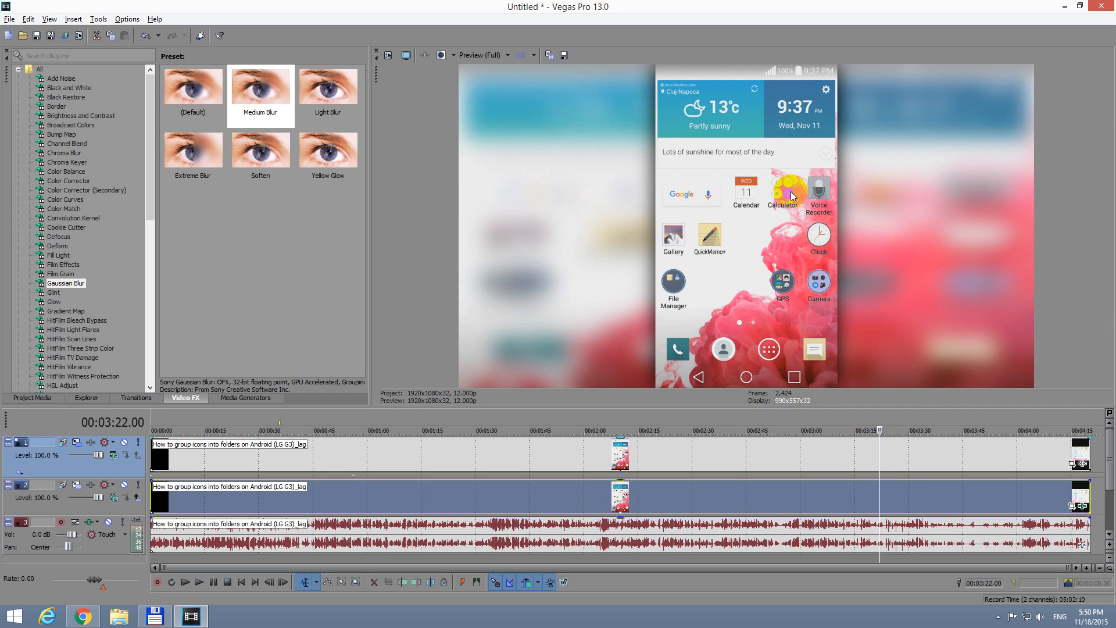
{"action": "mouse_move", "coordinate": [696, 395]}
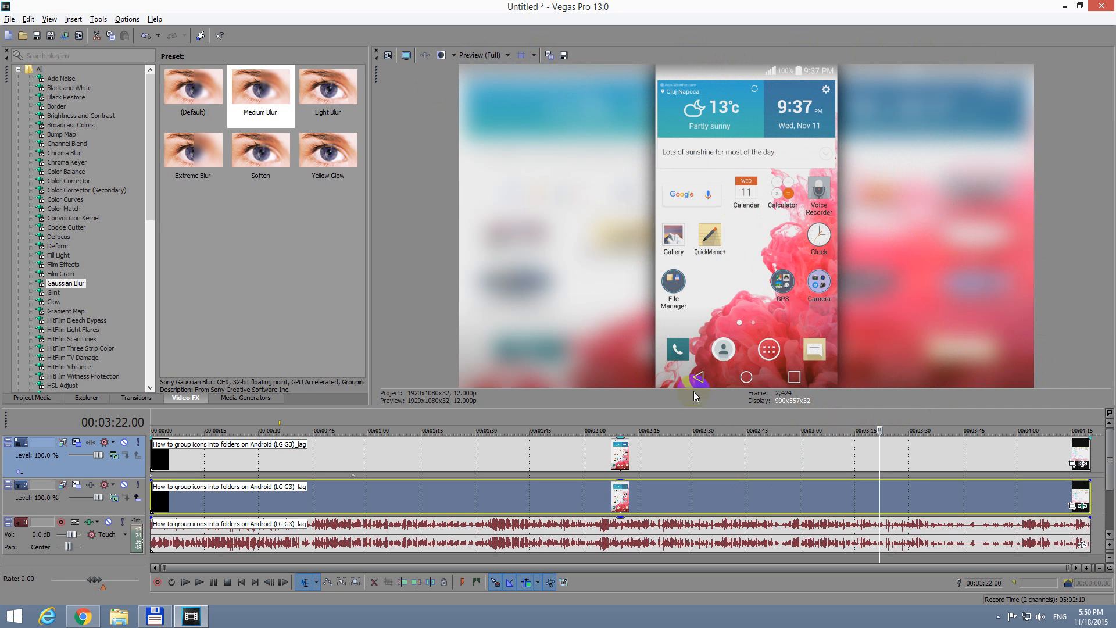
{"action": "mouse_move", "coordinate": [481, 390]}
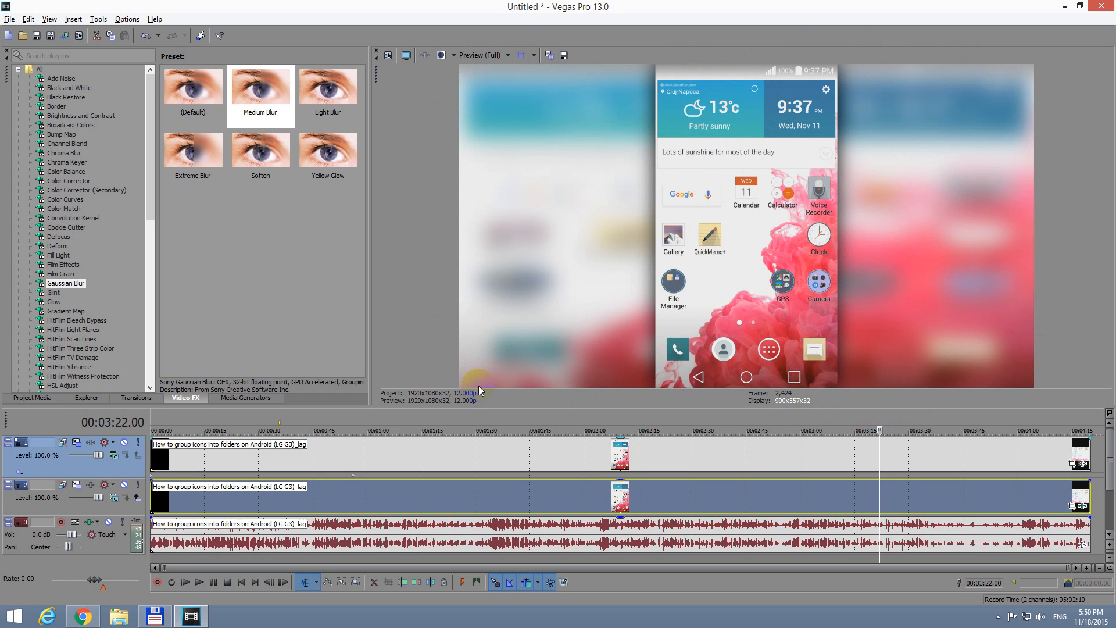
{"action": "mouse_move", "coordinate": [548, 235]}
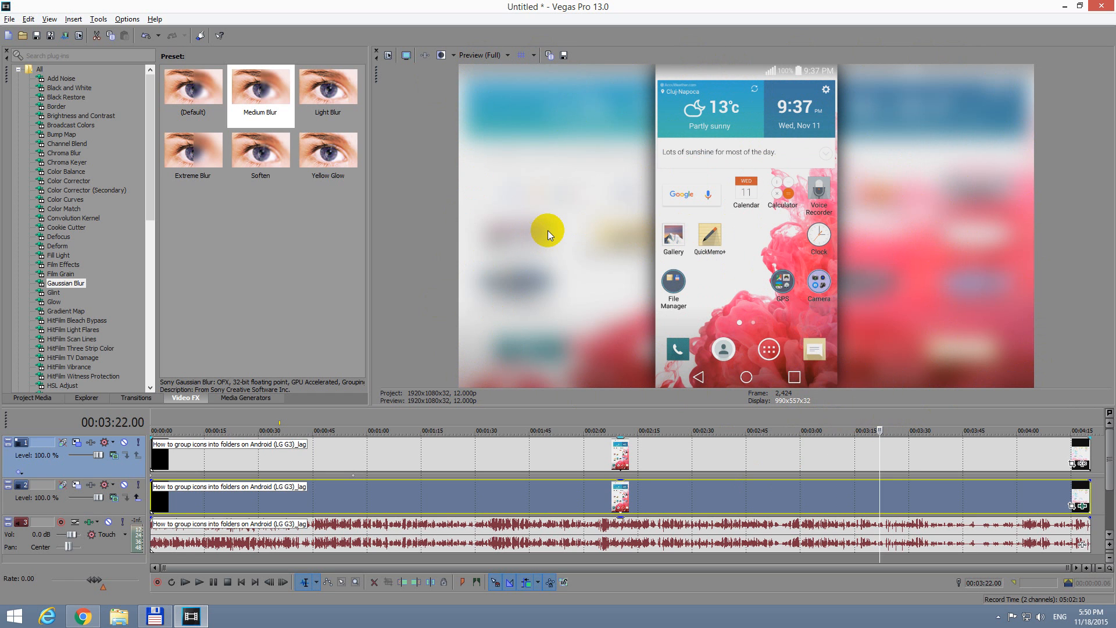
{"action": "mouse_move", "coordinate": [476, 237]}
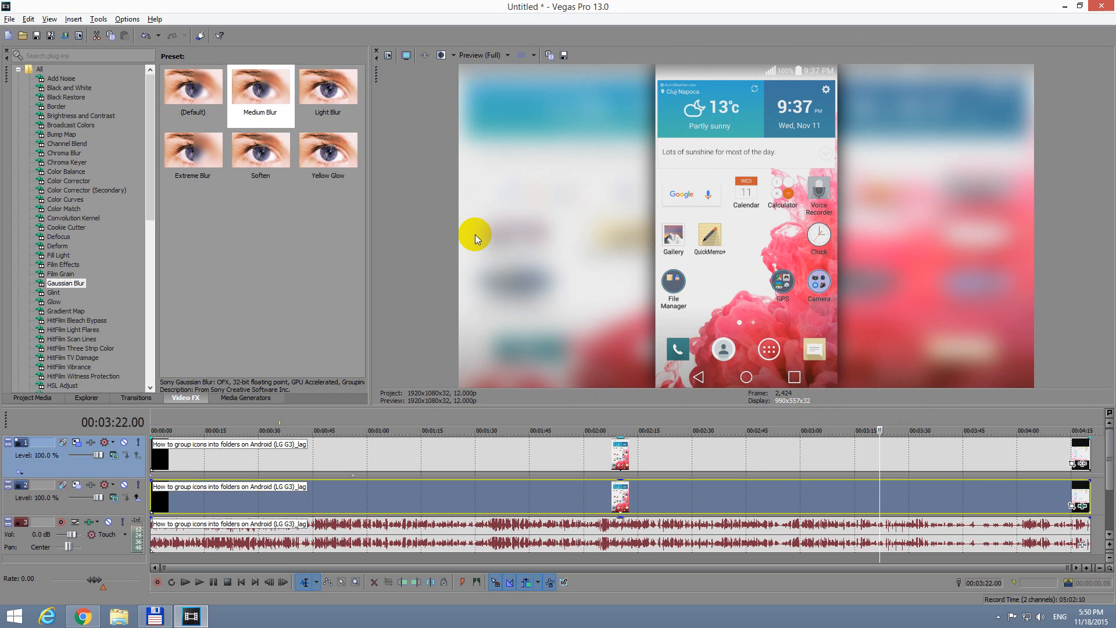
{"action": "mouse_move", "coordinate": [464, 237]}
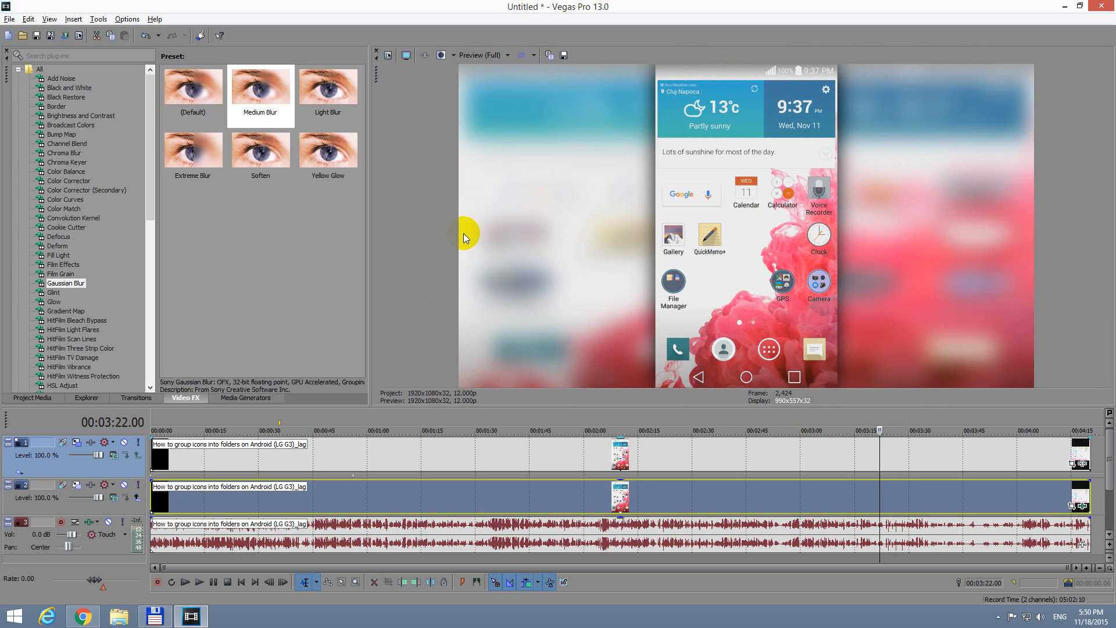
{"action": "mouse_move", "coordinate": [415, 232]}
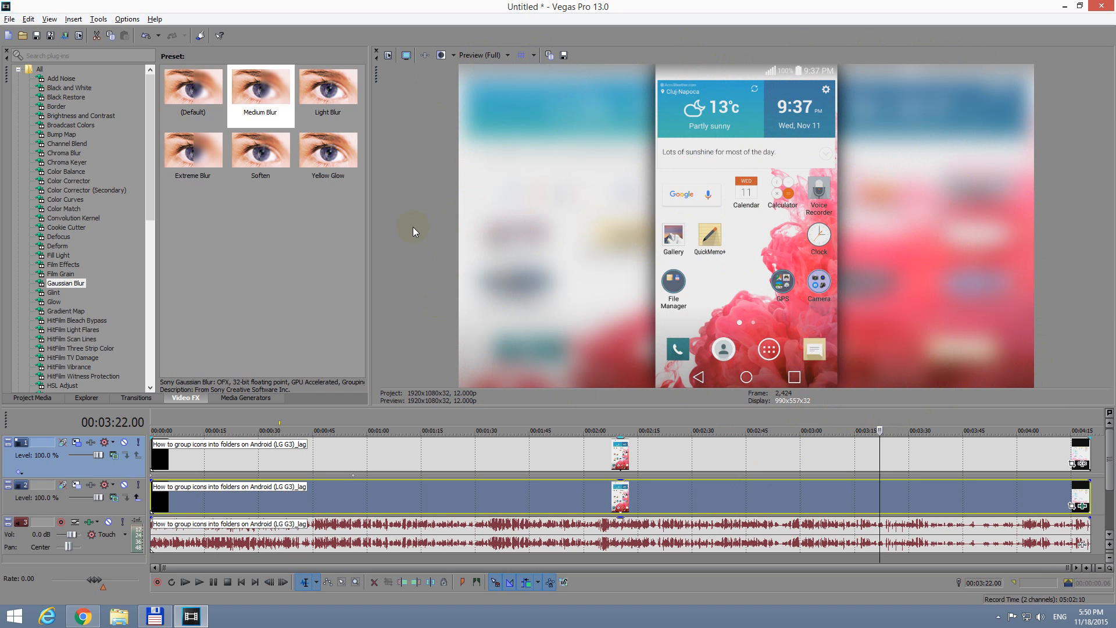